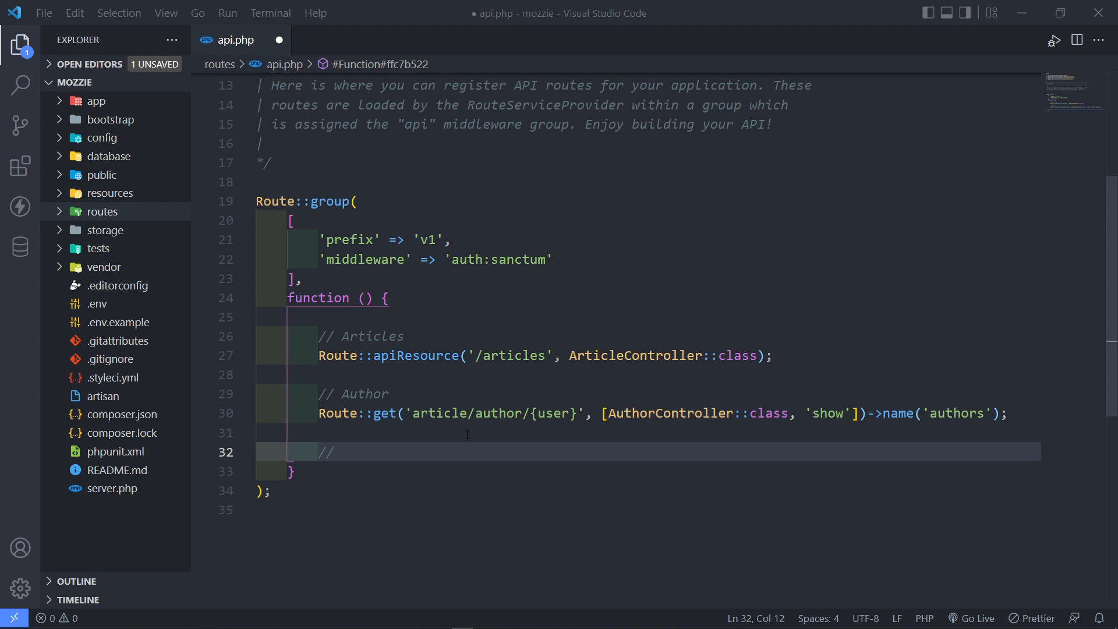
Type 'User' after the // on the empty comment line below the Author route.
text(User)
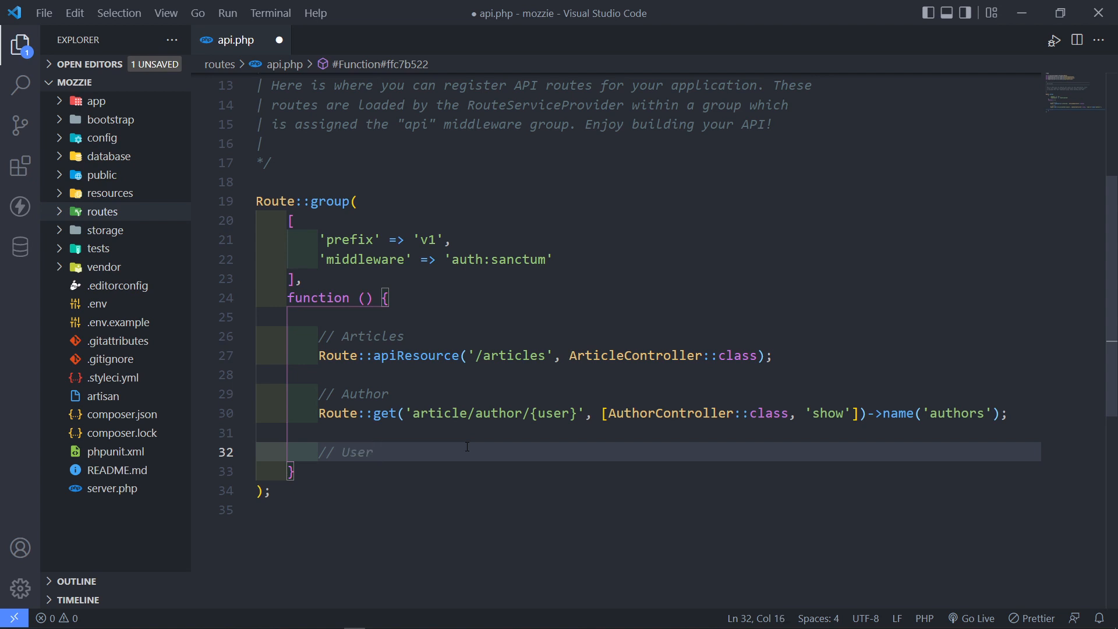
Run php artisan make:controller API/V1/UserController -i and expand app/Http/Controllers/API/V1 in Explorer.
key(ctrl+`)
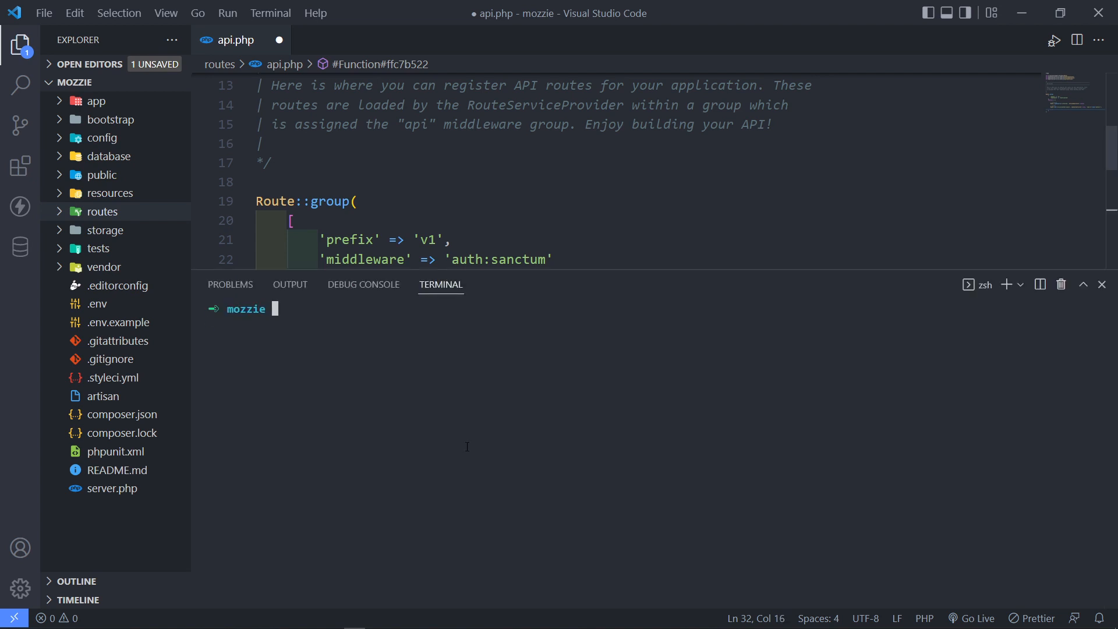
text(php artisan mak)
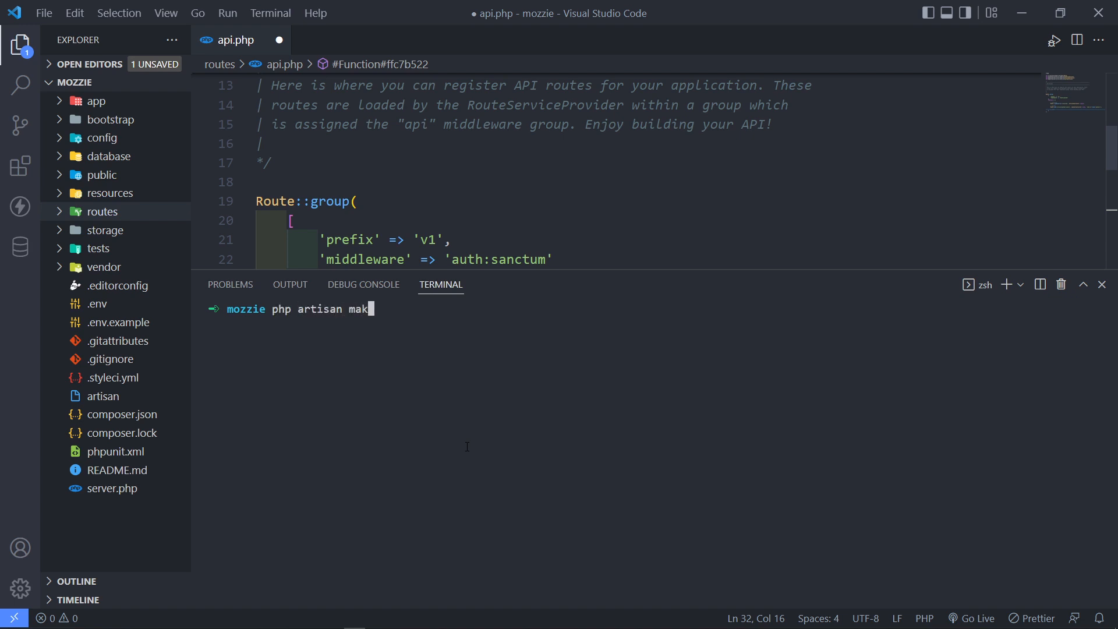
text(e:controle)
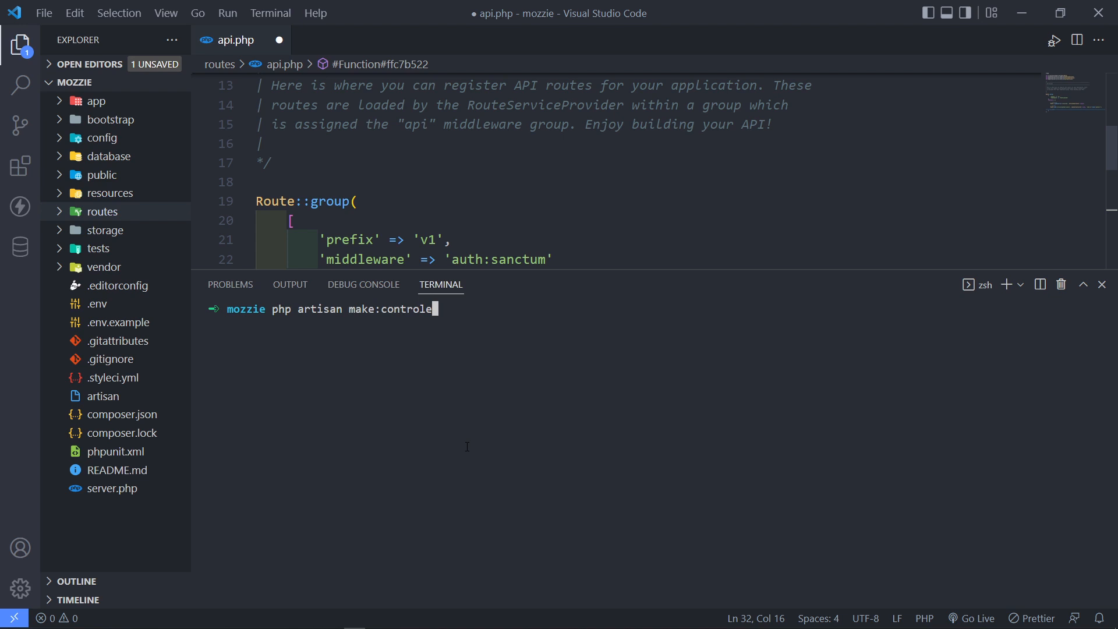
text(r)
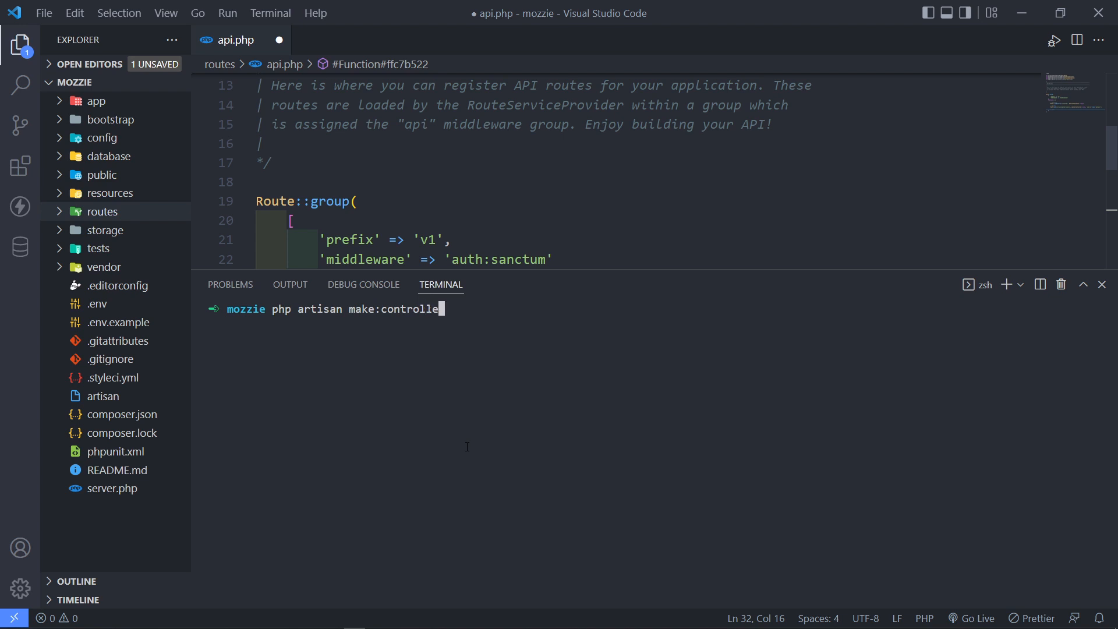
text(API)
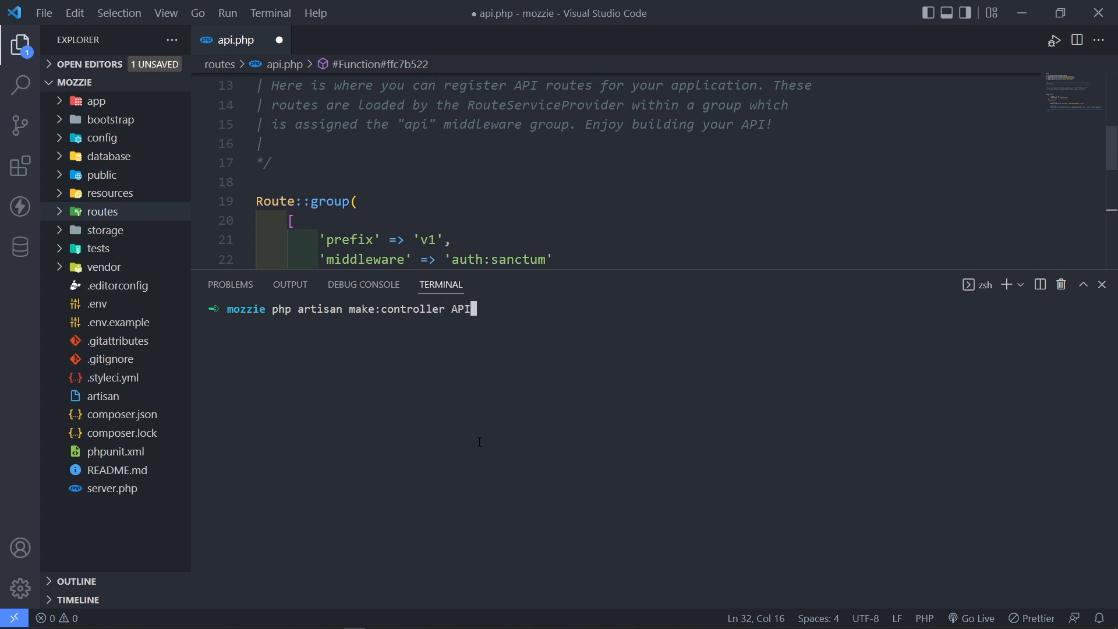
text(/V1)
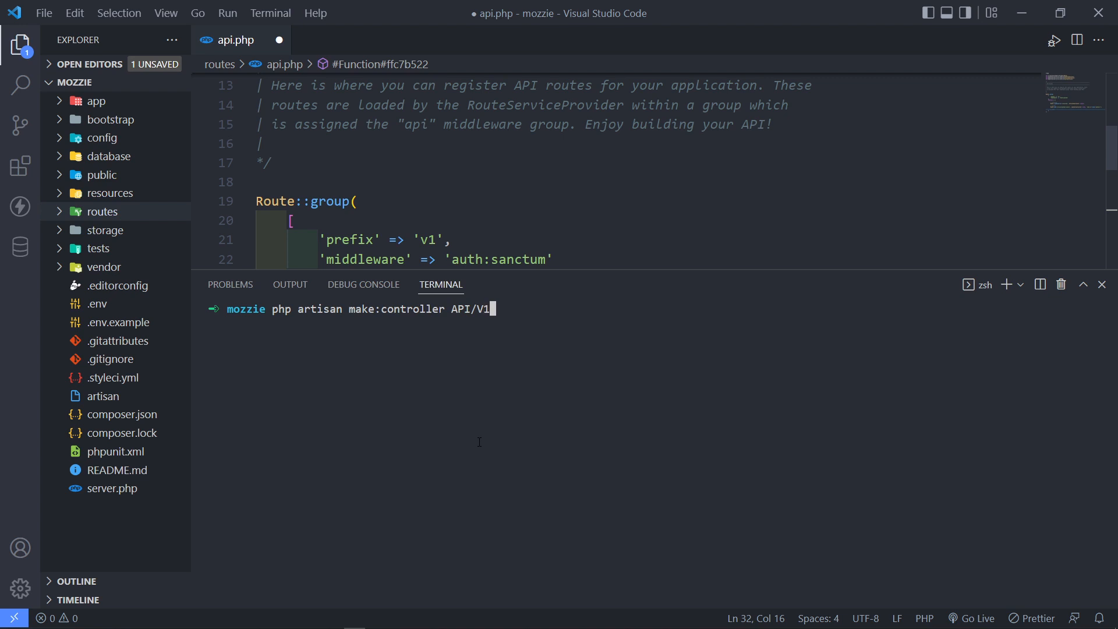
text(/Use)
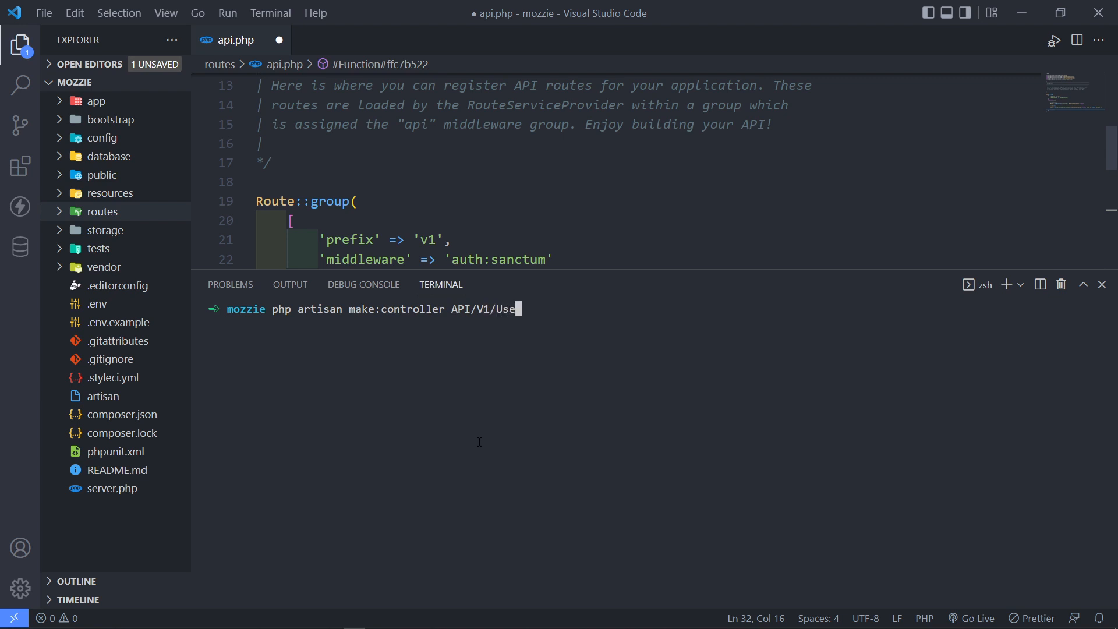
text(rController)
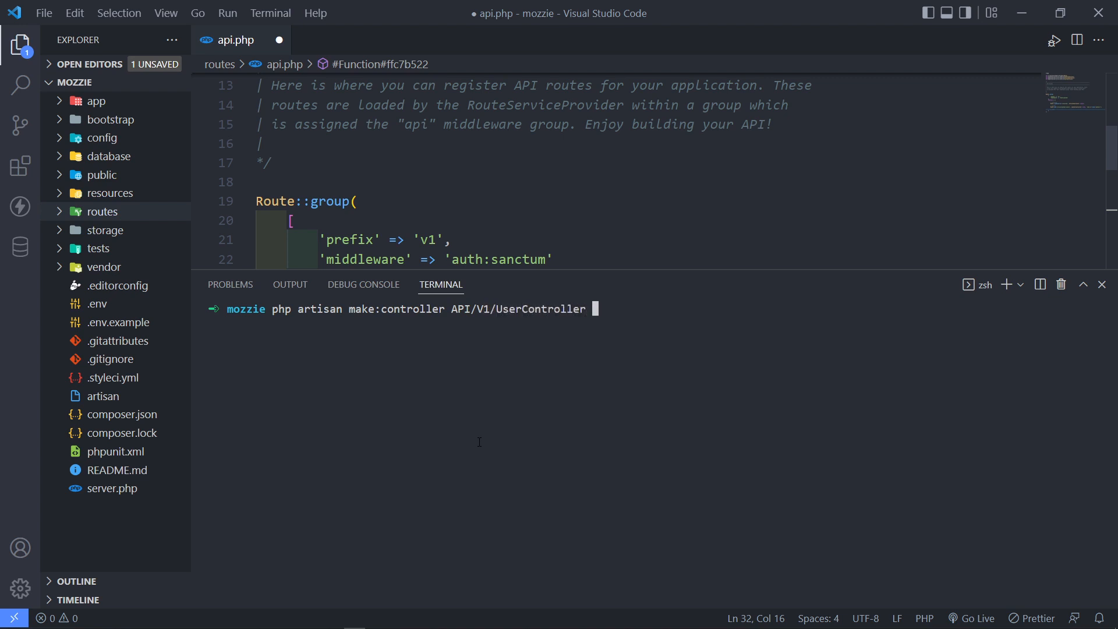
text(-i)
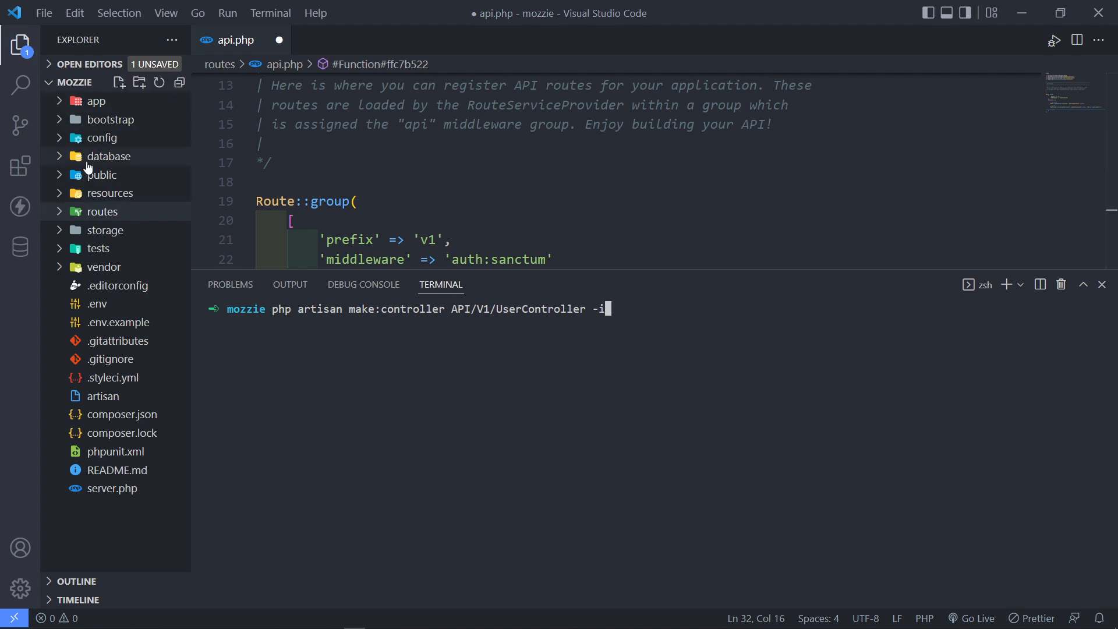
click(95, 101)
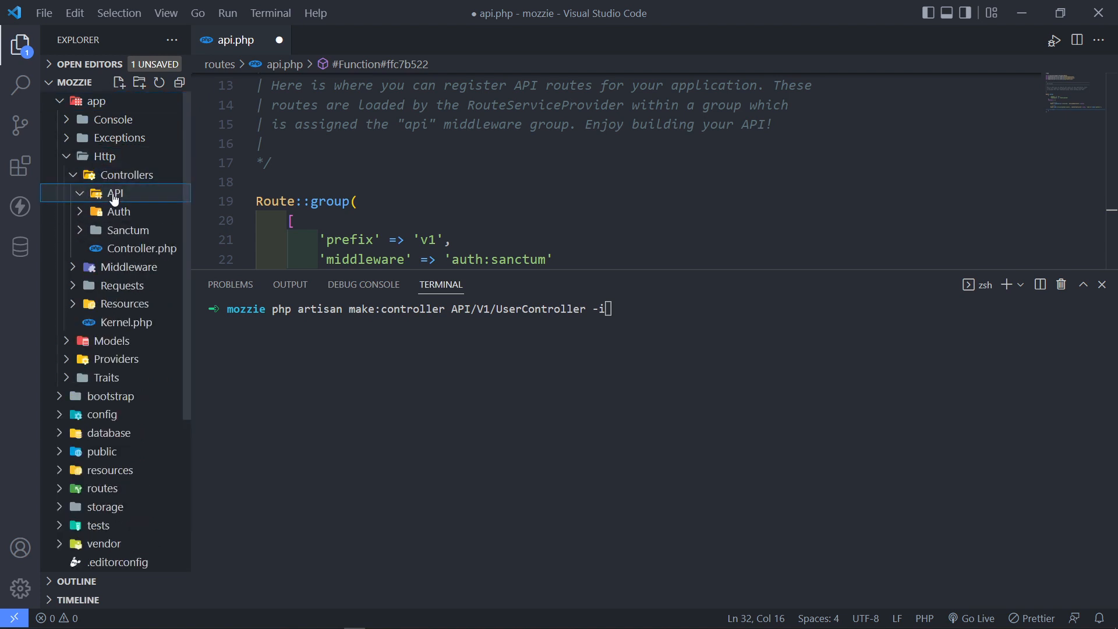
click(116, 193)
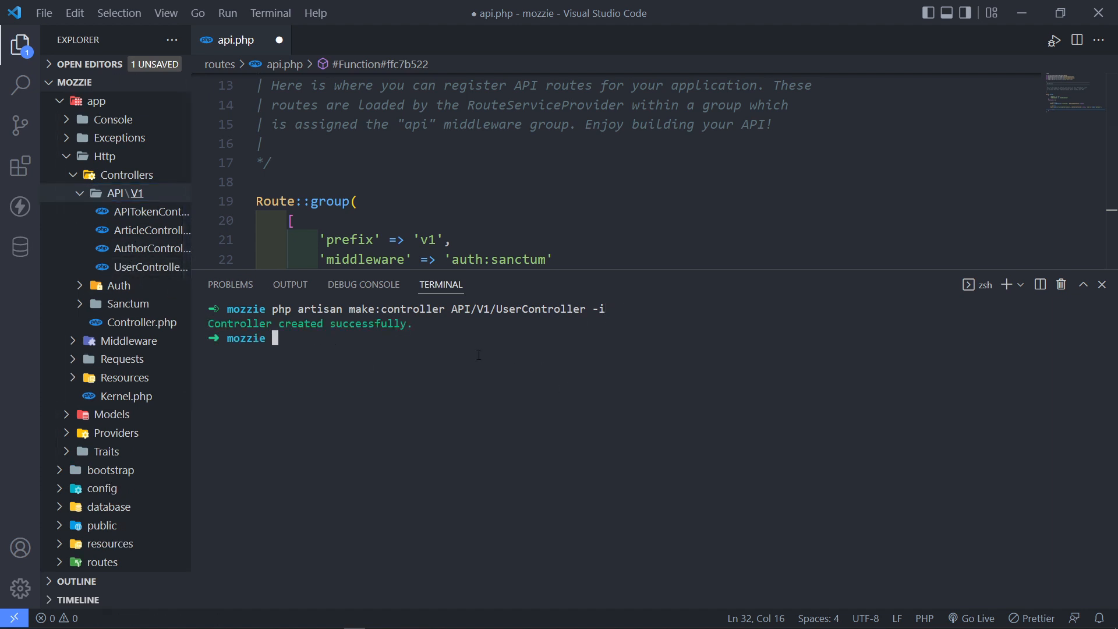
Run php artisan make:resource V1/UserResource in the terminal, then kill the terminal.
text(php artisan)
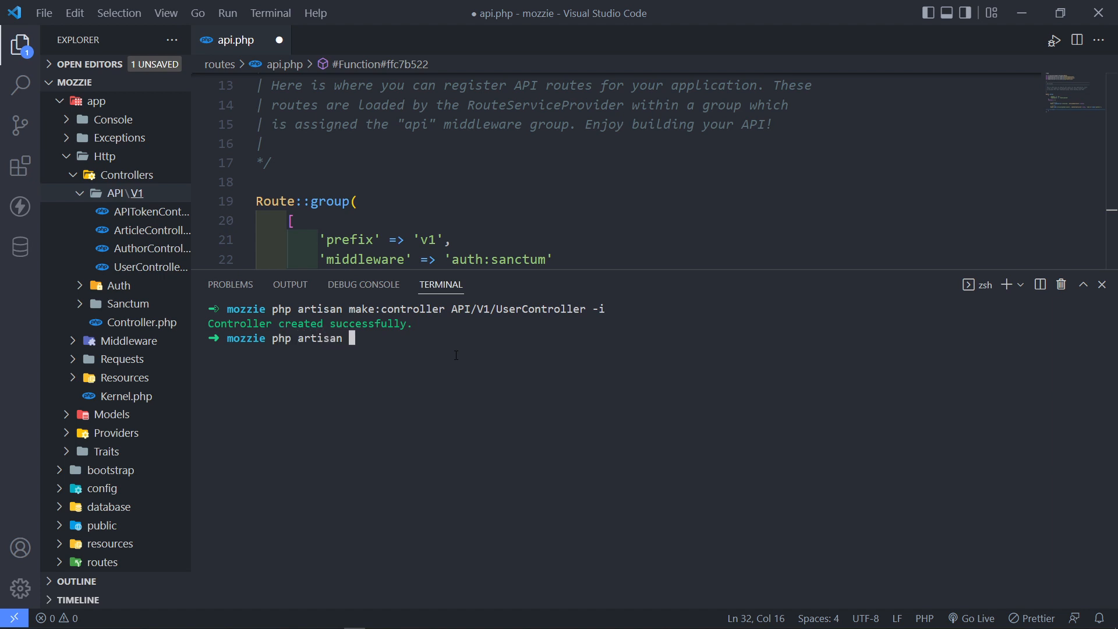
text(make:r)
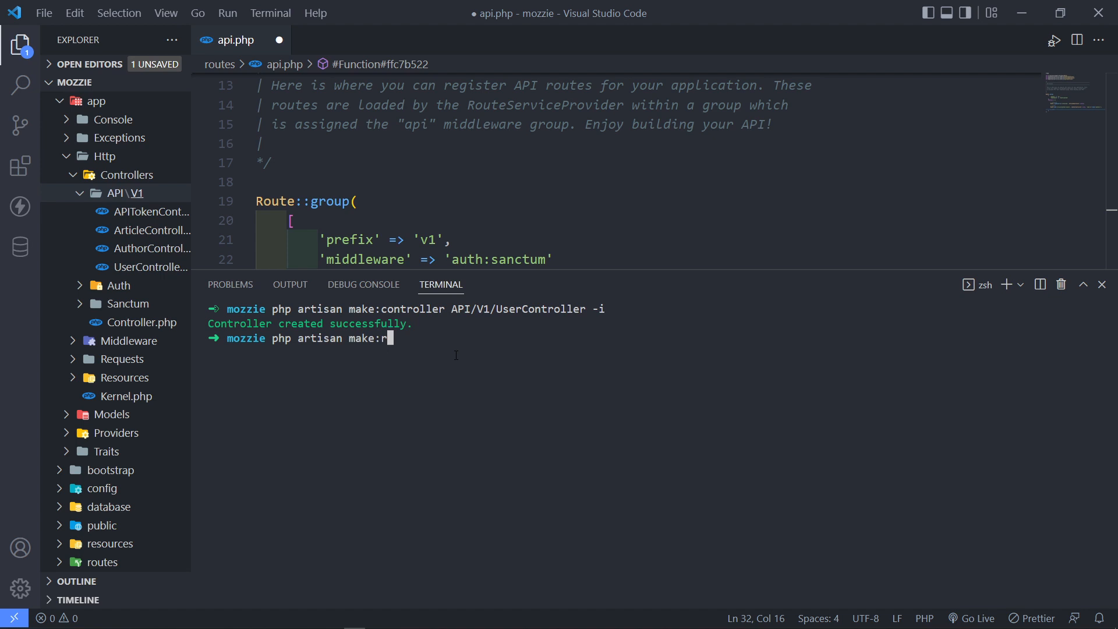
text(esouce)
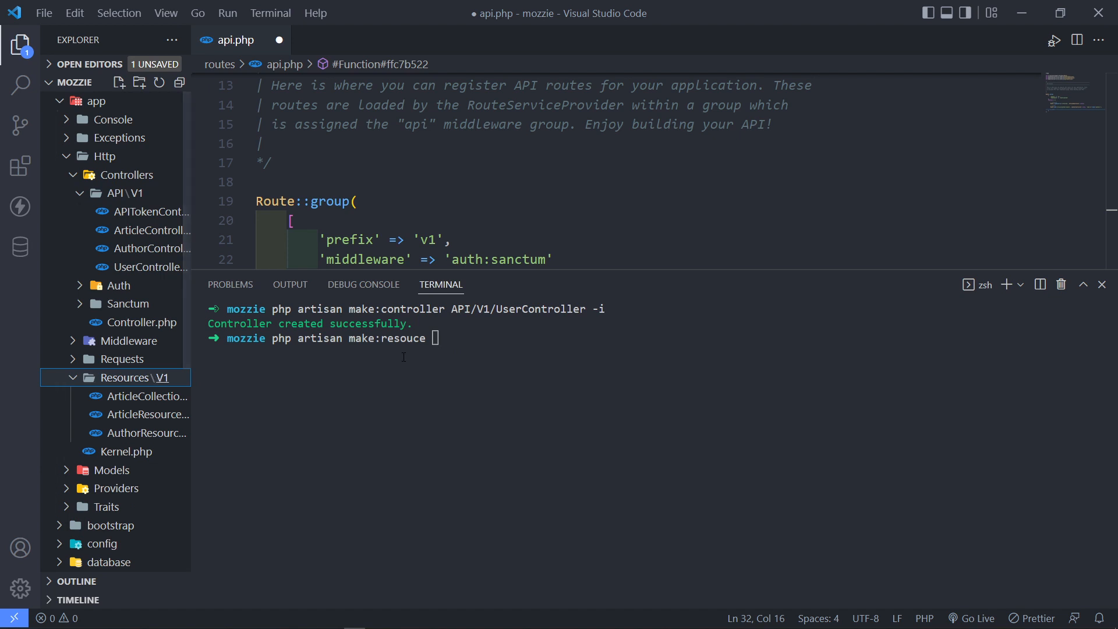
text(V1)
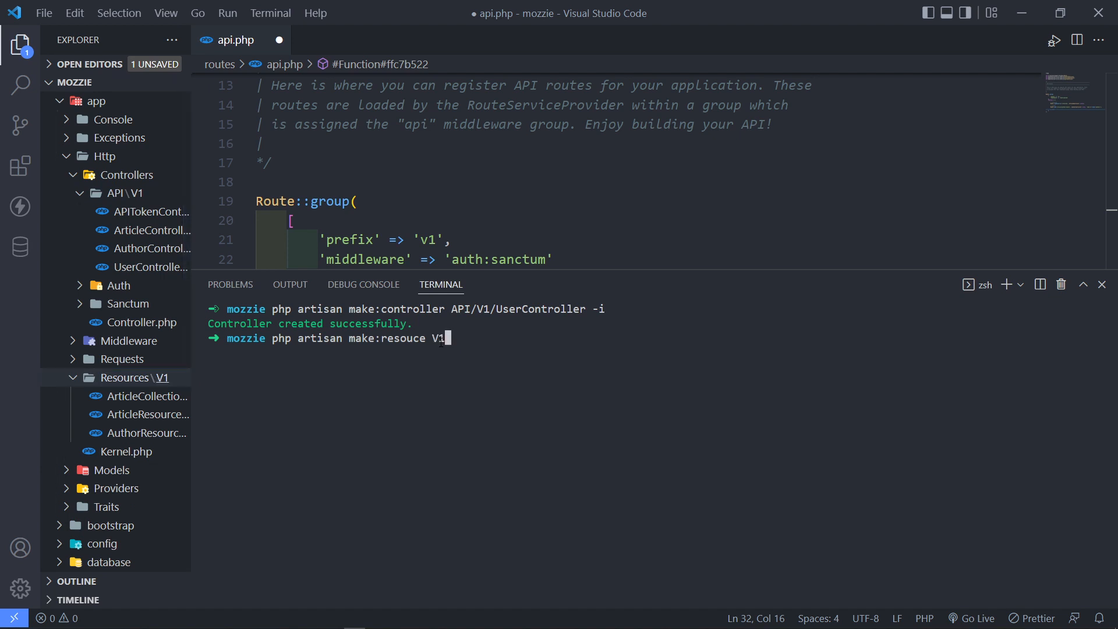
text(/User)
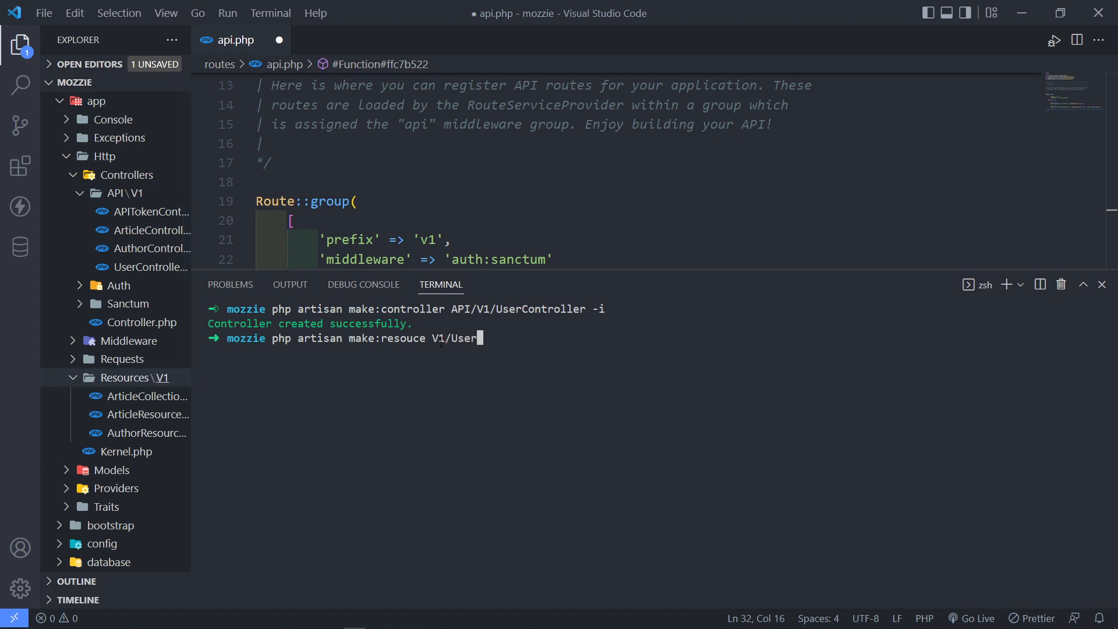
text(Resouc)
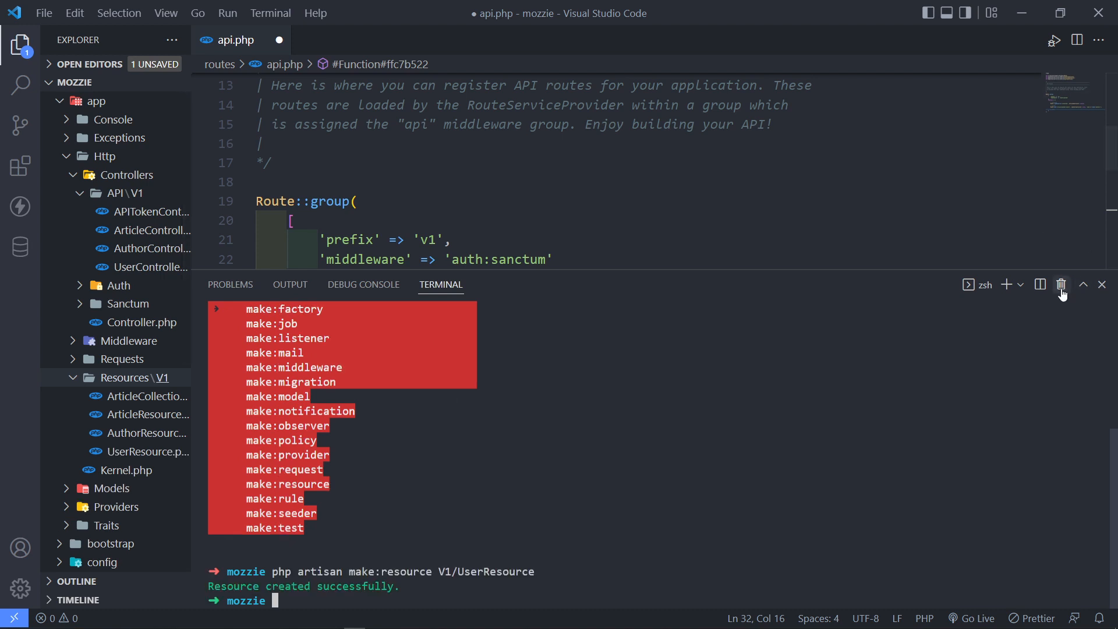
click(142, 452)
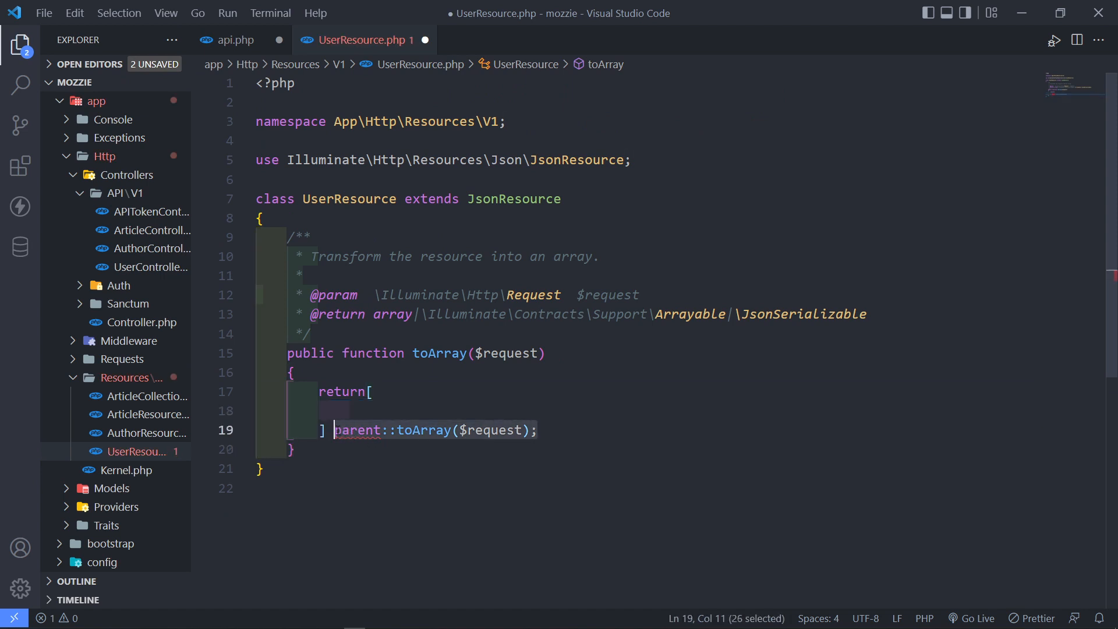
Wrap parent::toArray($request) in an Arr:: helper call, with Illuminate\Support\Arr imported.
key(Delete)
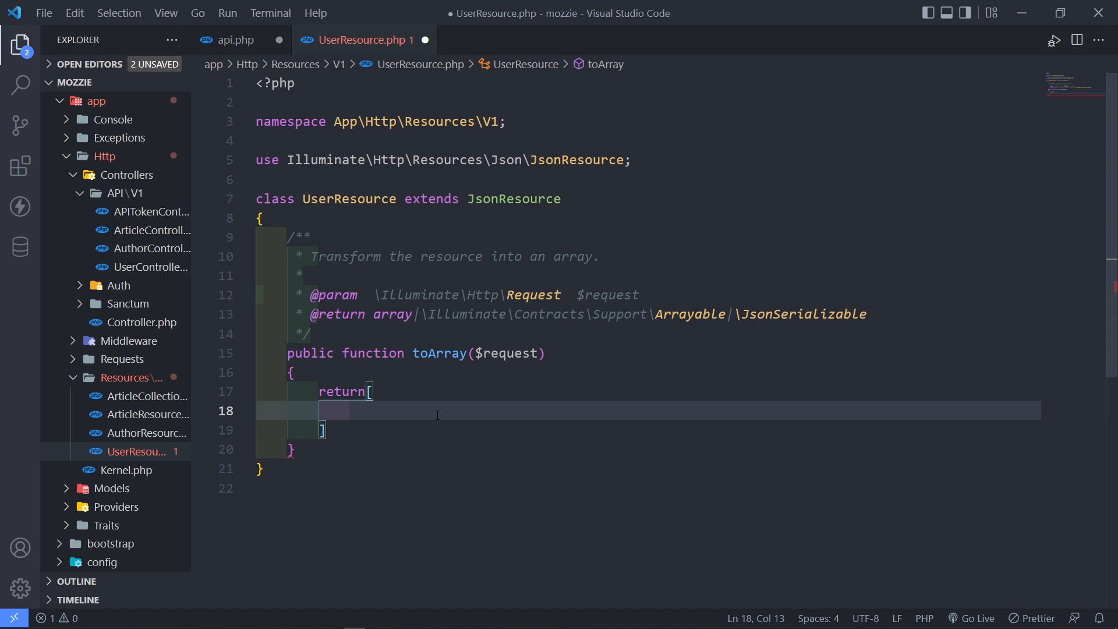
text(parent::toArray($request);)
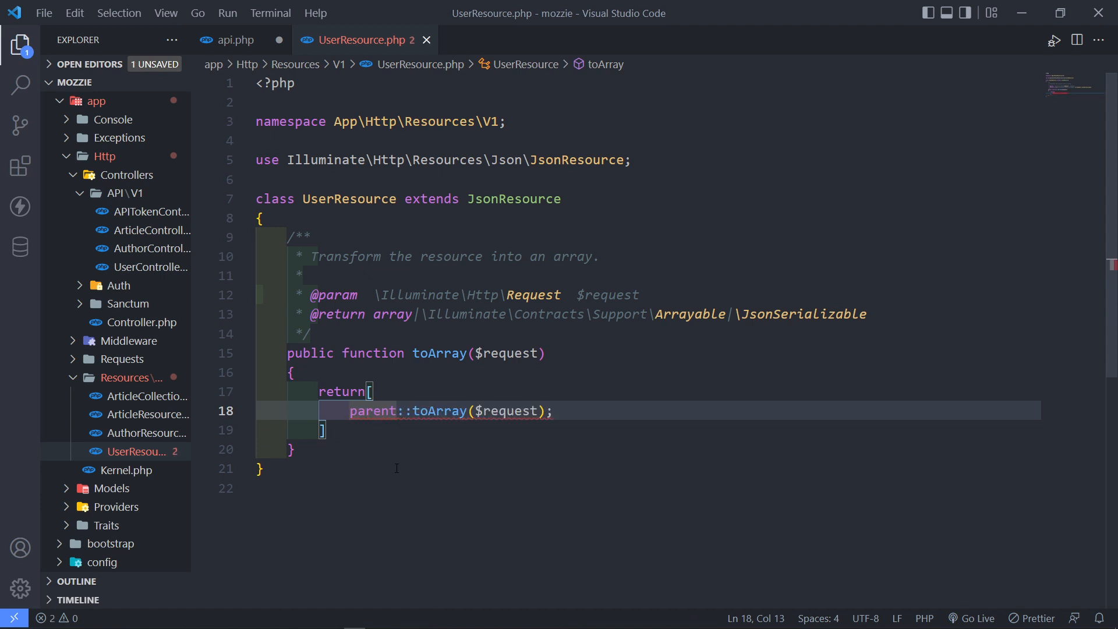
text($this->merge()
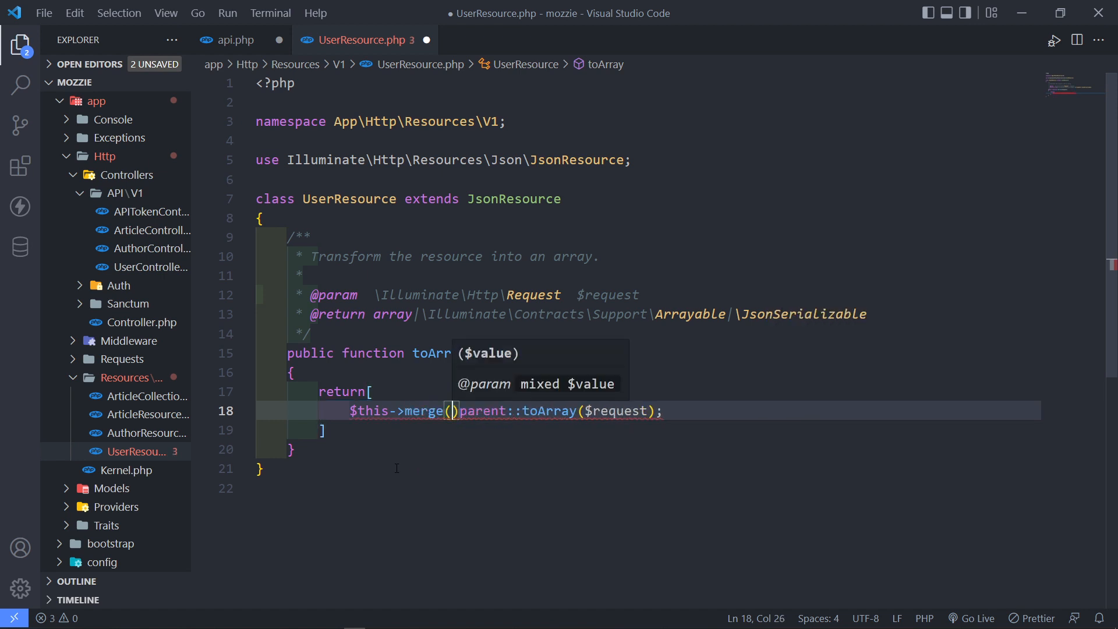
text(Arr)
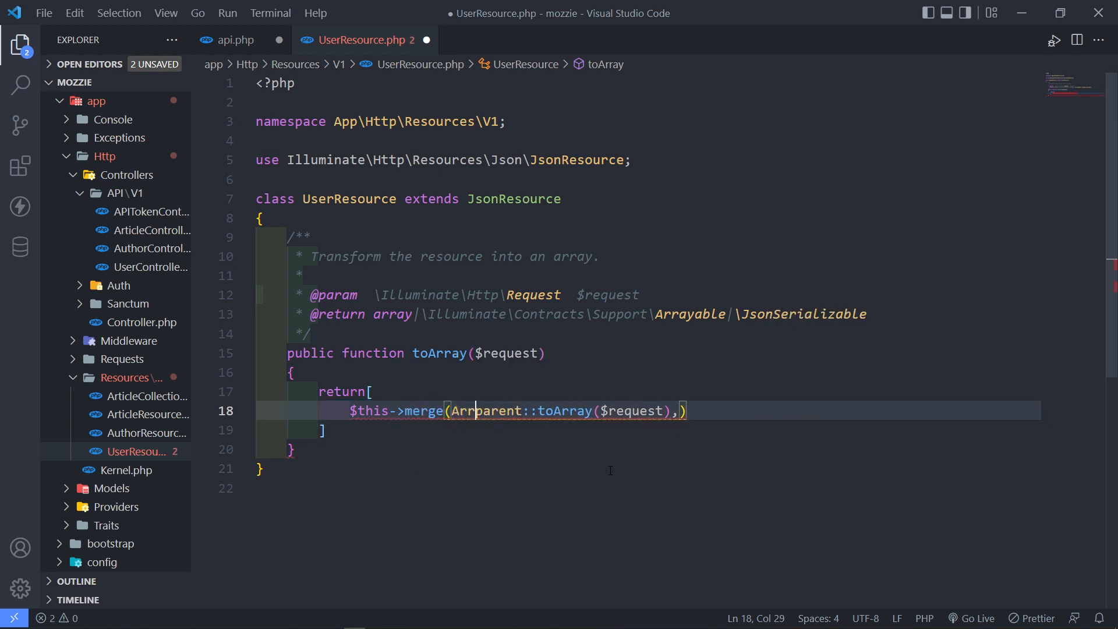
text(::)
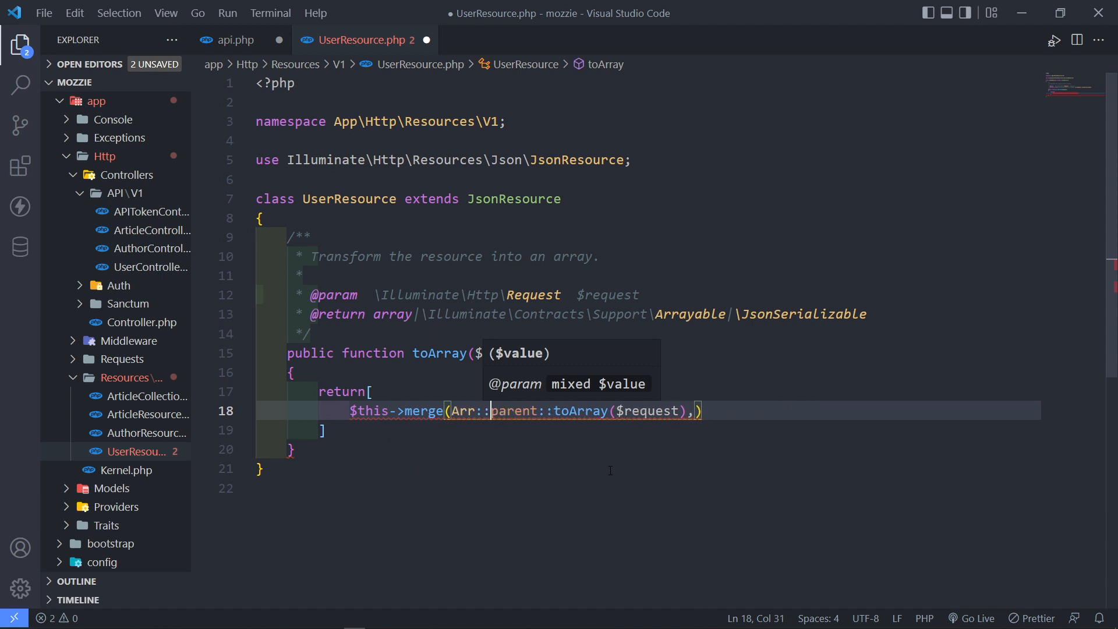
text(only()
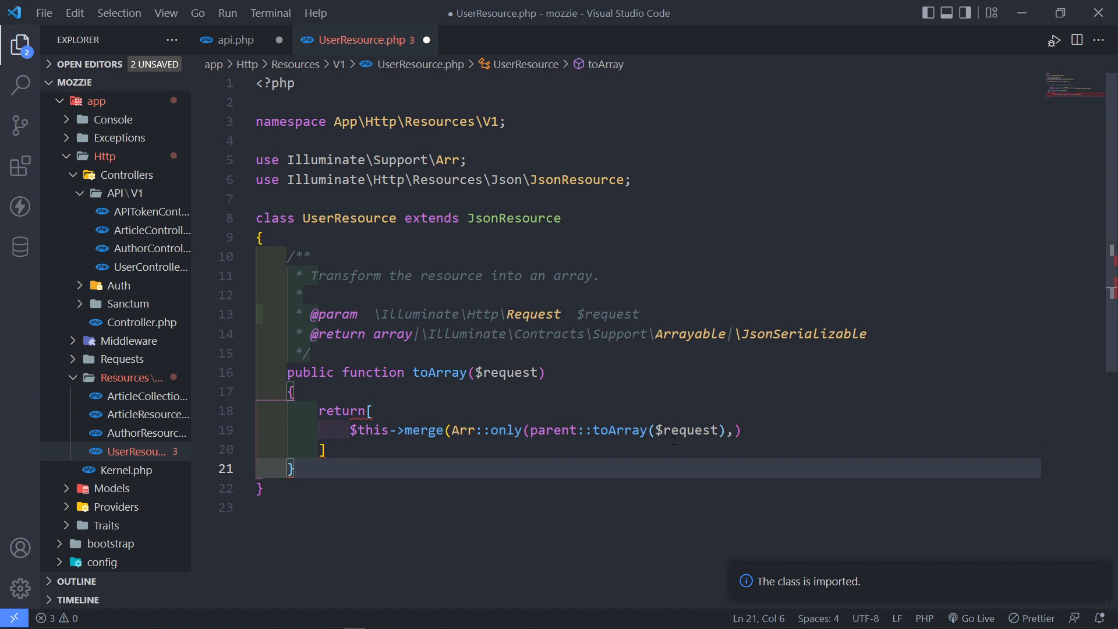
mouse_move(490, 430)
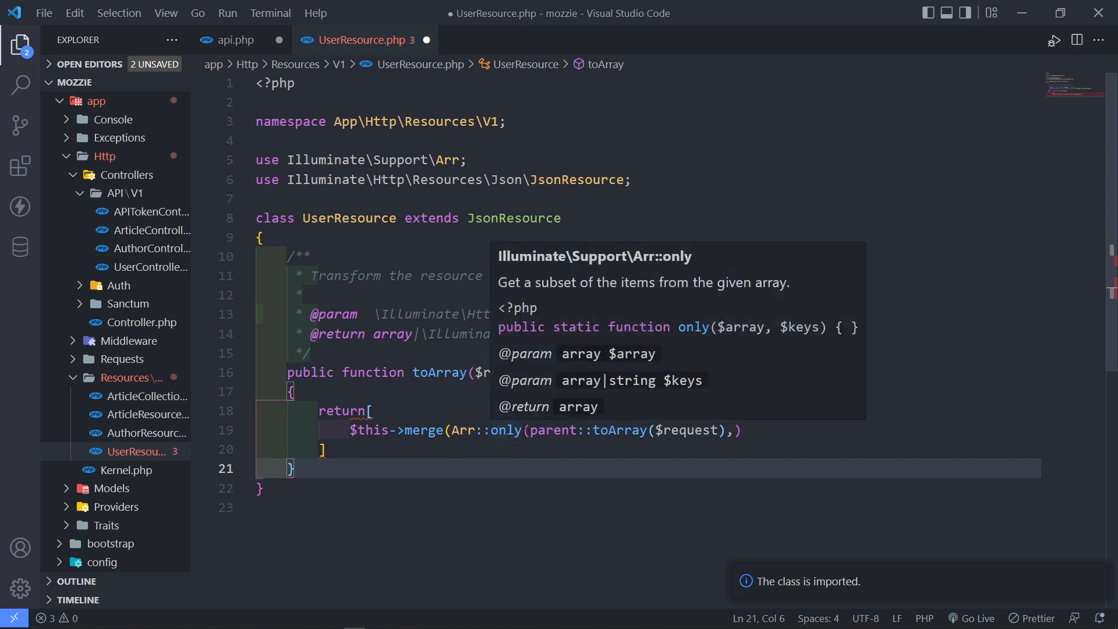
text(except)
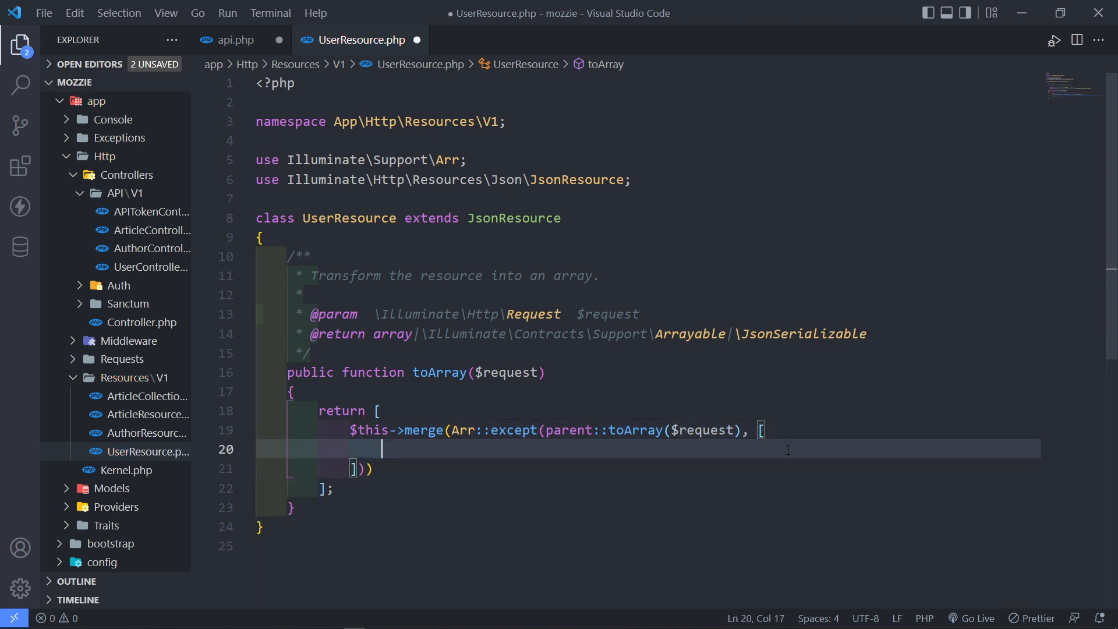
List 'created_at', 'updated_at', 'email' and the start of 'email_verified_at' as excluded keys.
text('crea')
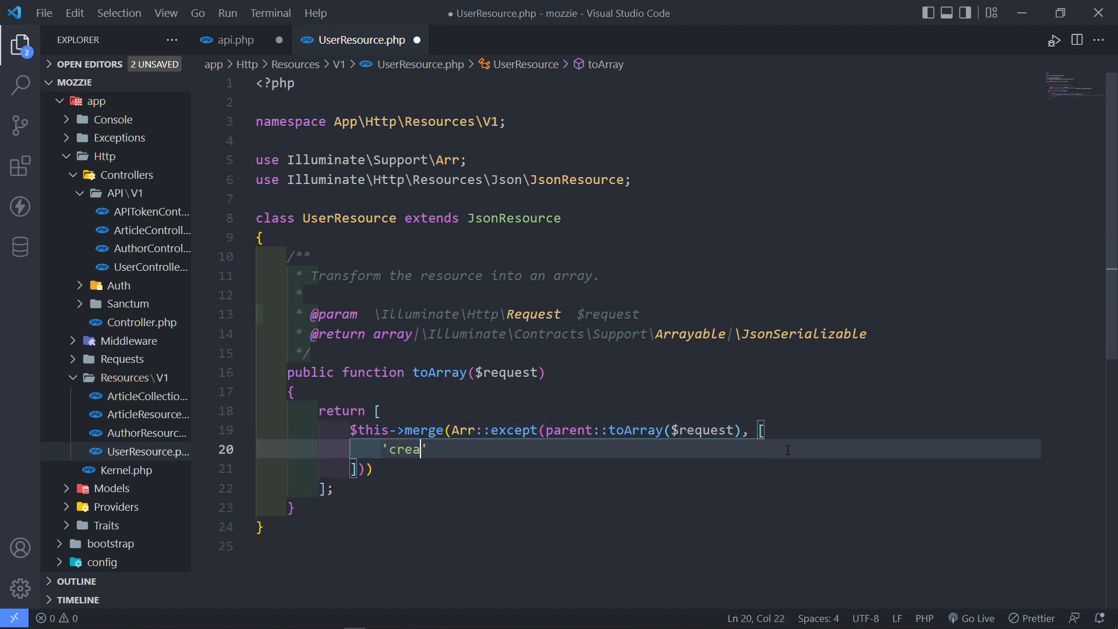
text(ted_at)
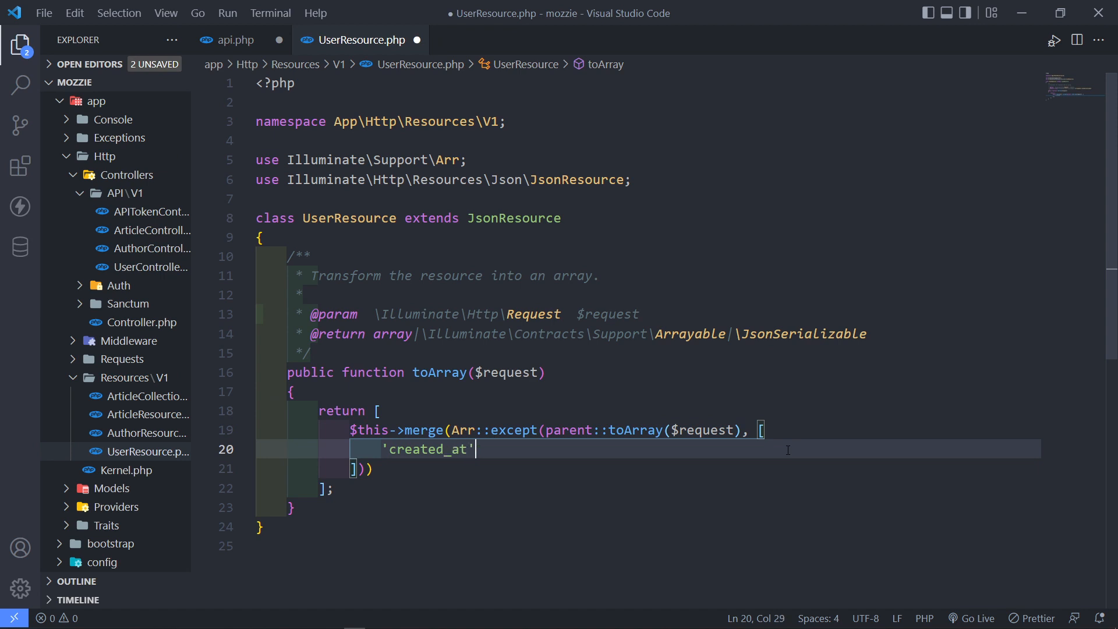
text(, 'upd)
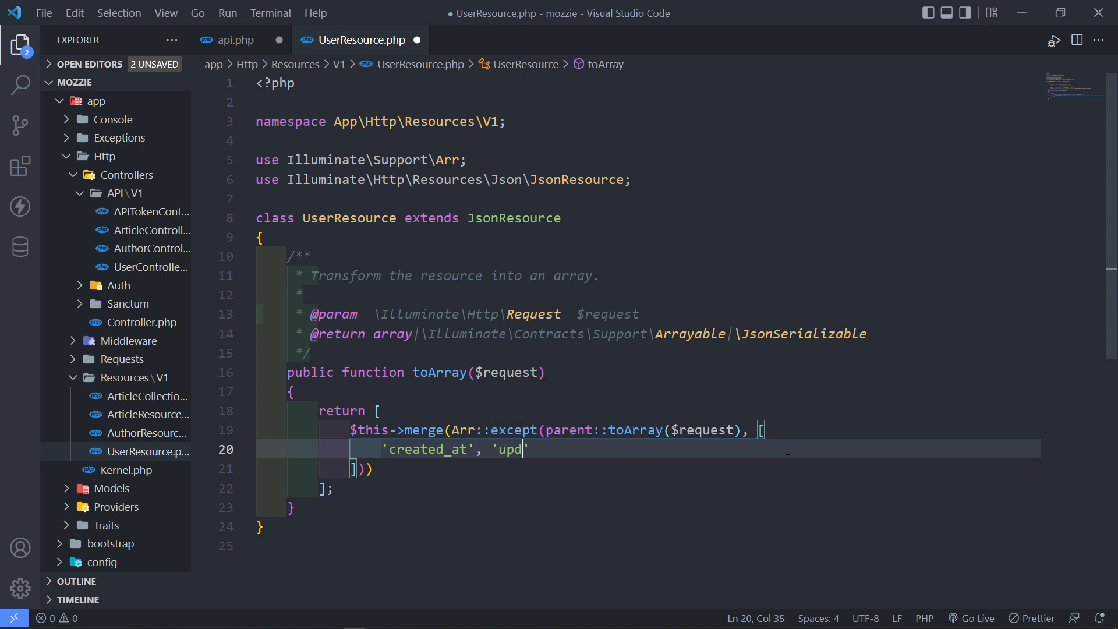
text(ated_a)
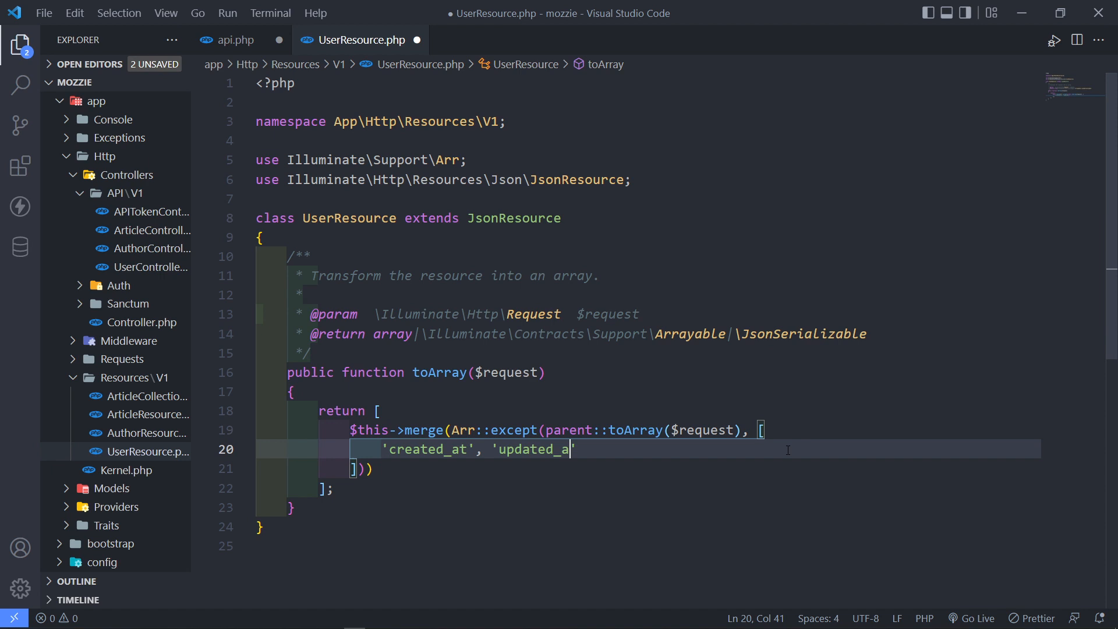
text(t',)
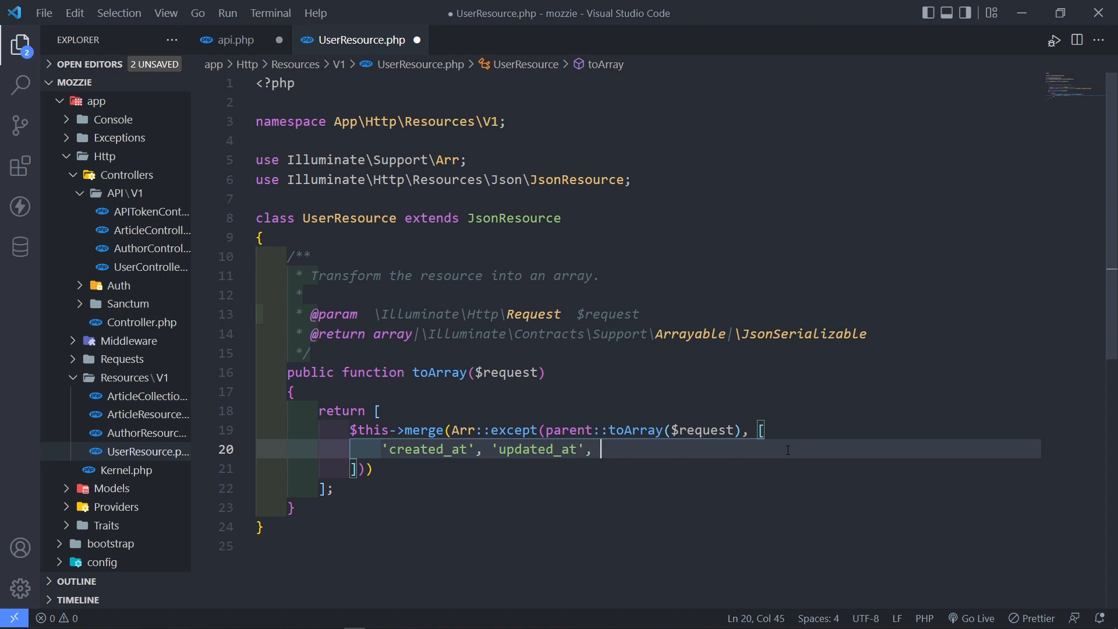
text('email')
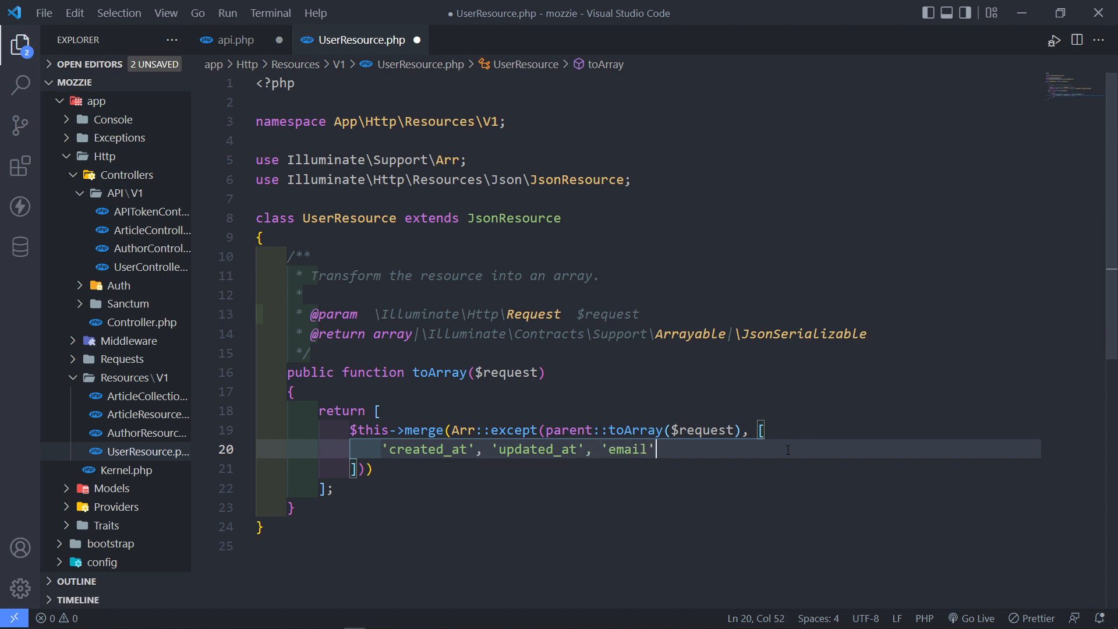
text(, ')
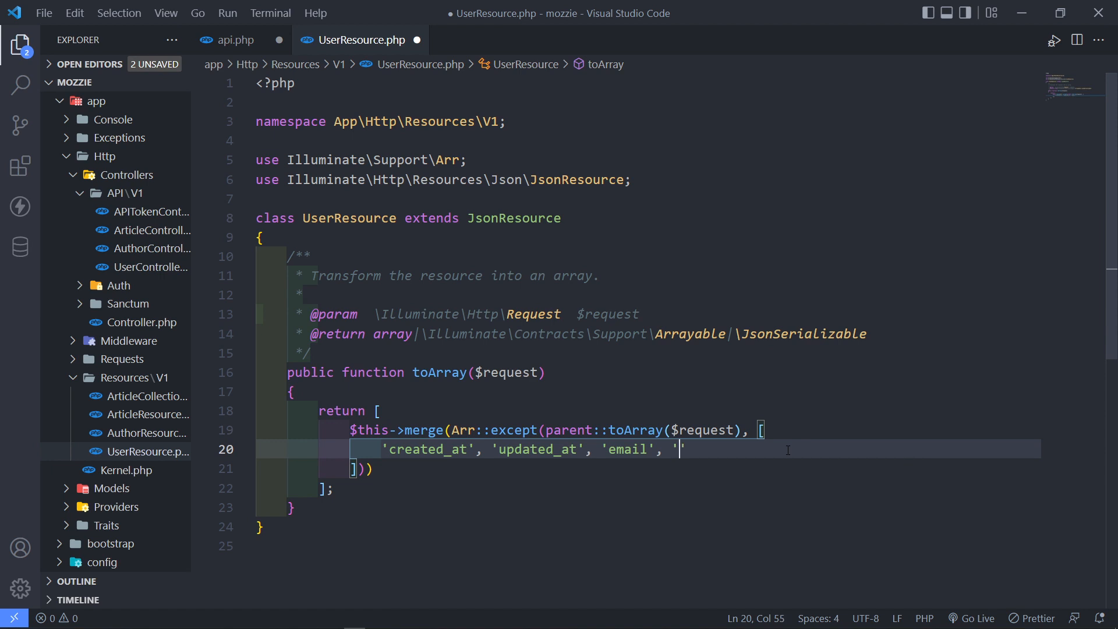
text(email')
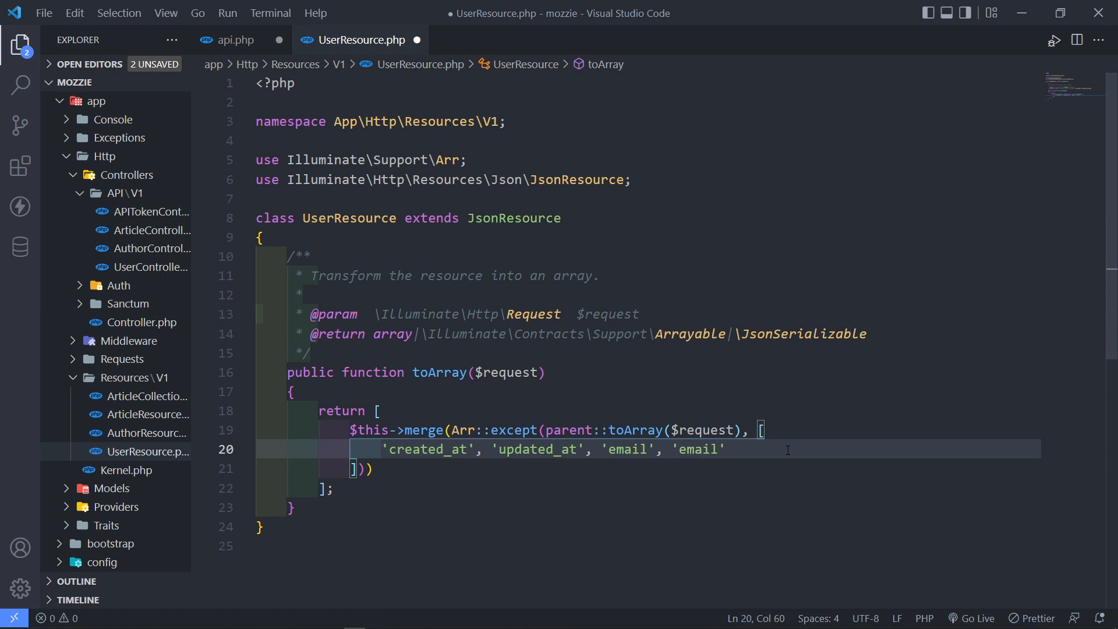
text(_ve)
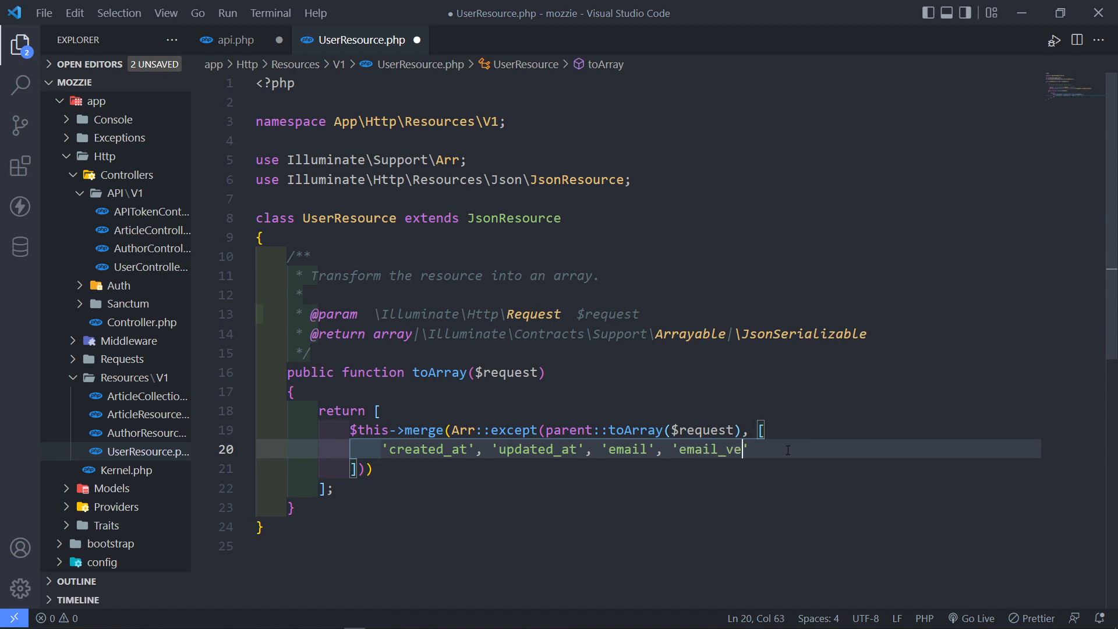
text(r)
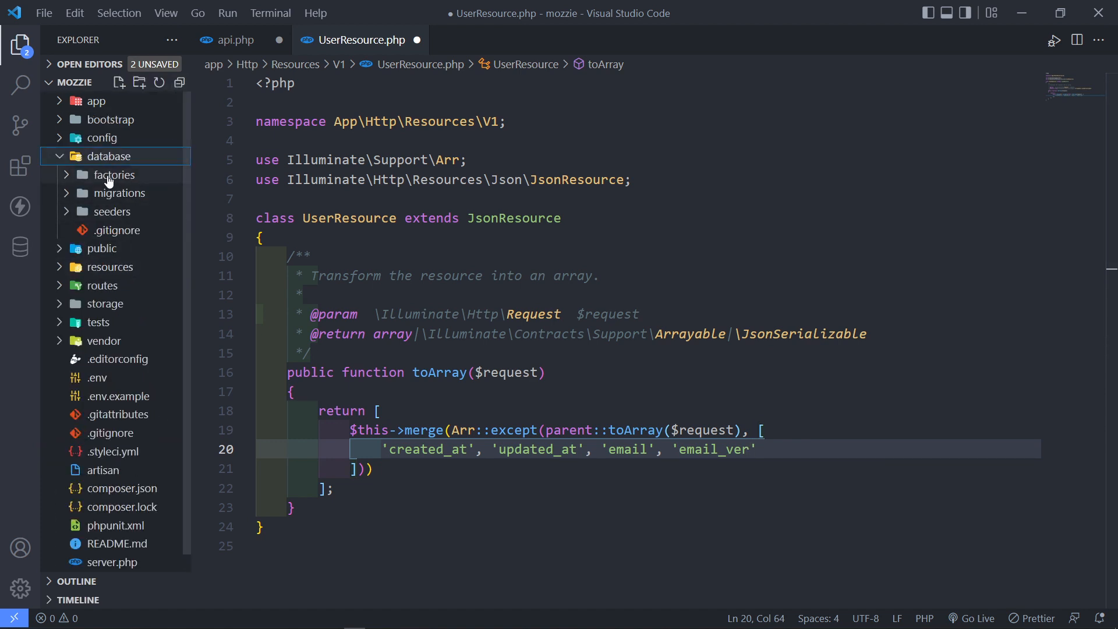
Check the users migration for the column name and complete 'email_verified_at'.
click(141, 211)
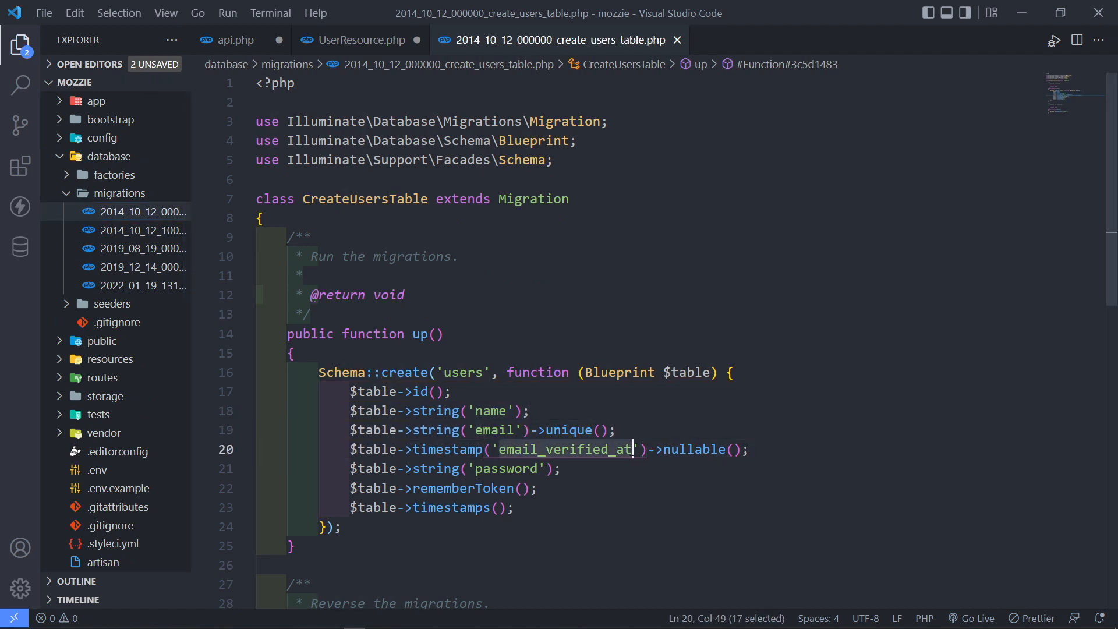
click(361, 39)
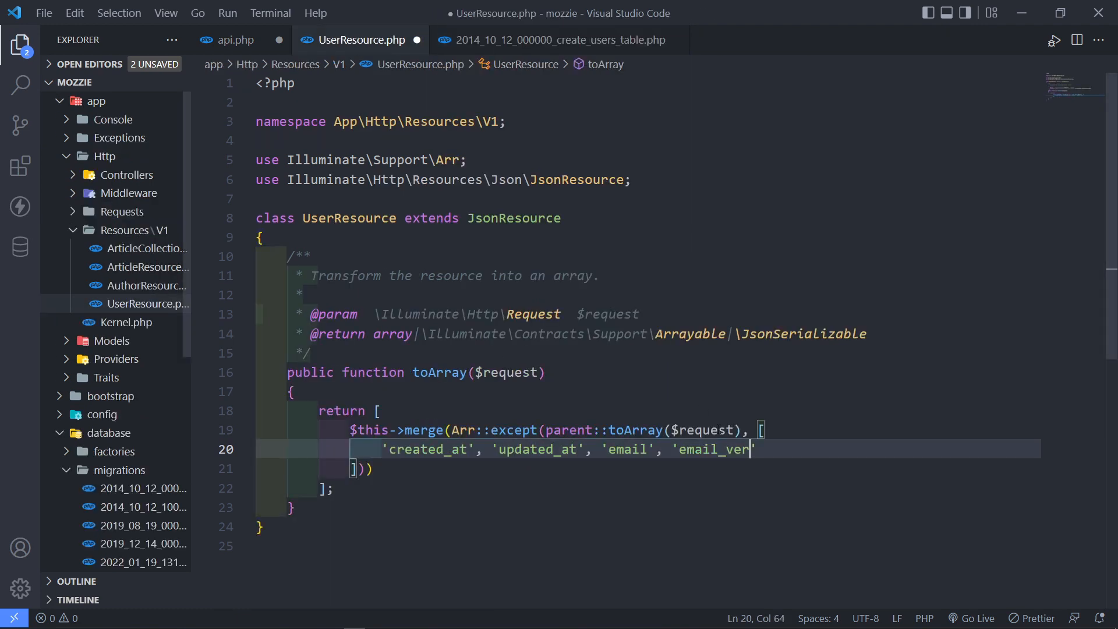
text(ified_at)
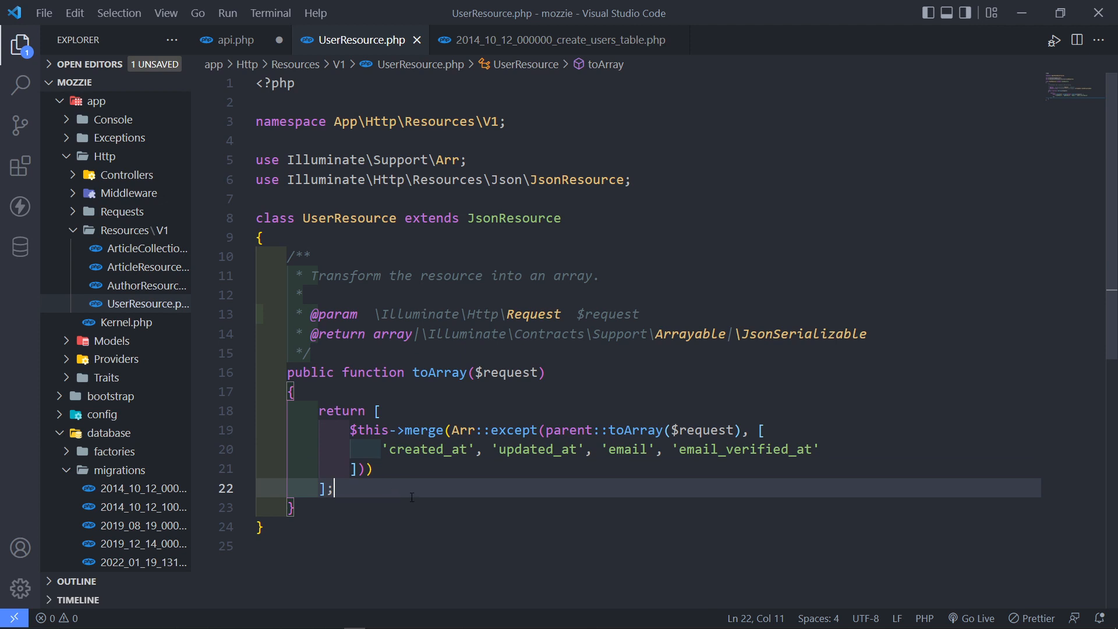
key(ctrl+a)
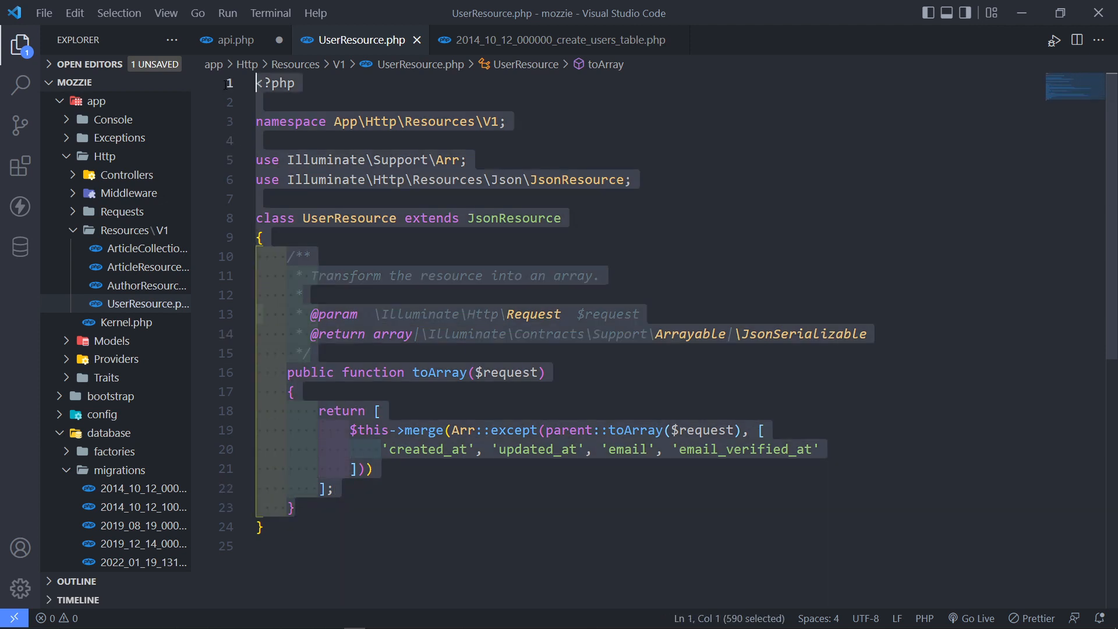
click(371, 469)
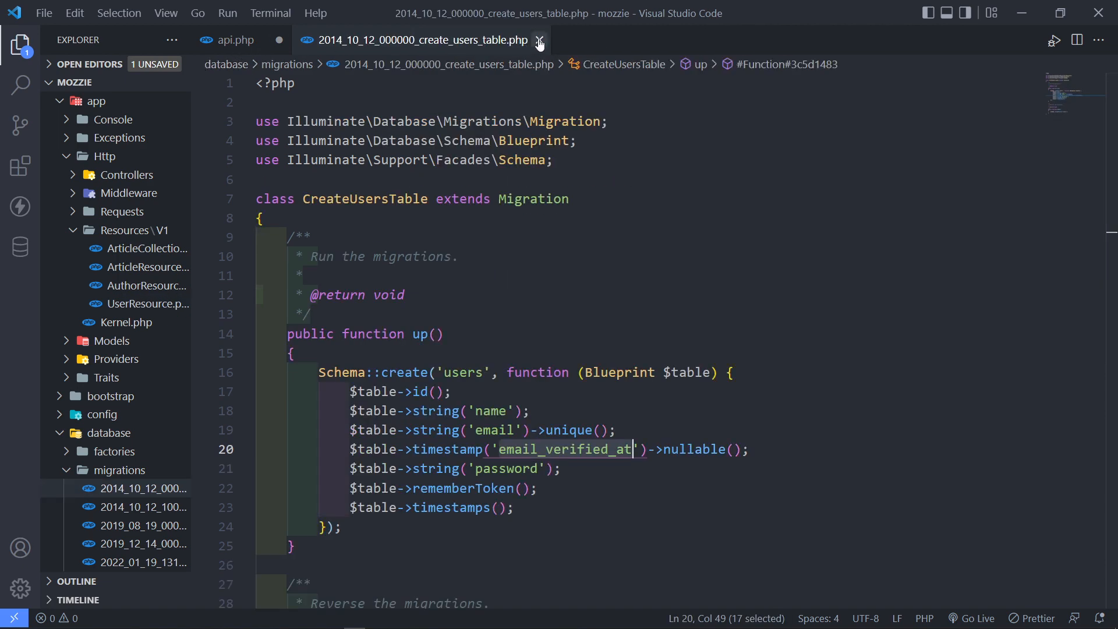
Close the users migration and open UserController from app/Http/Controllers/API/V1.
click(540, 40)
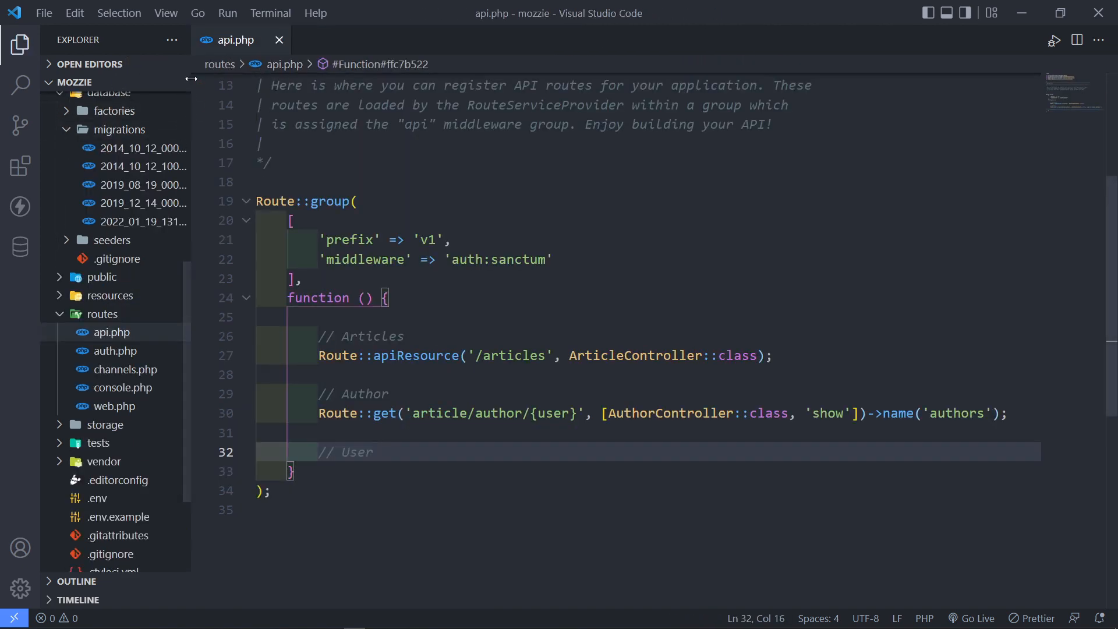
click(96, 101)
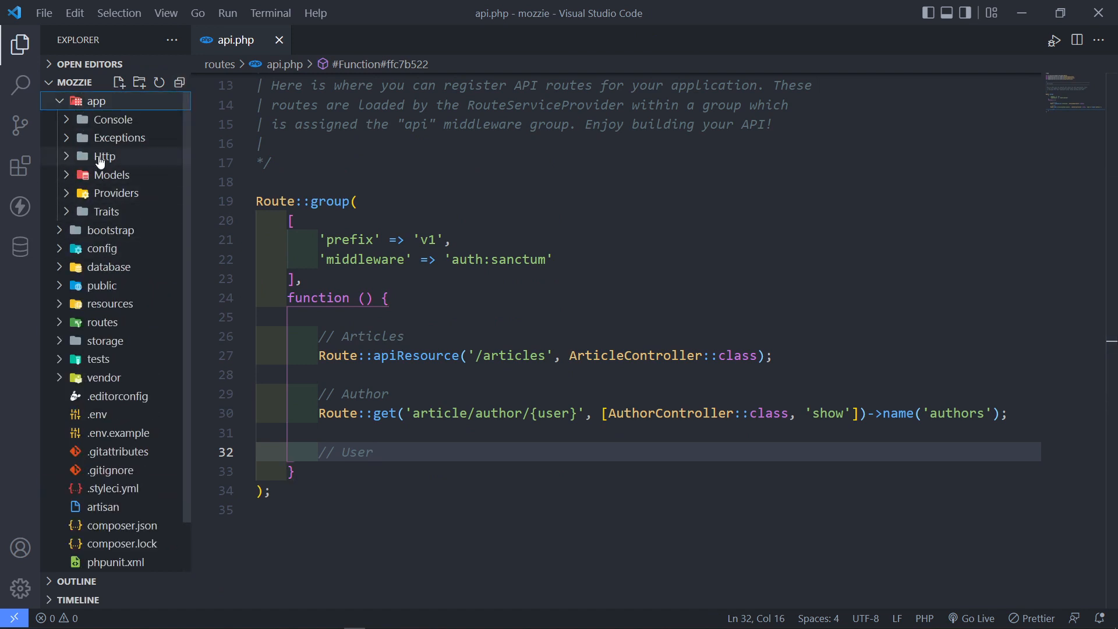
click(105, 155)
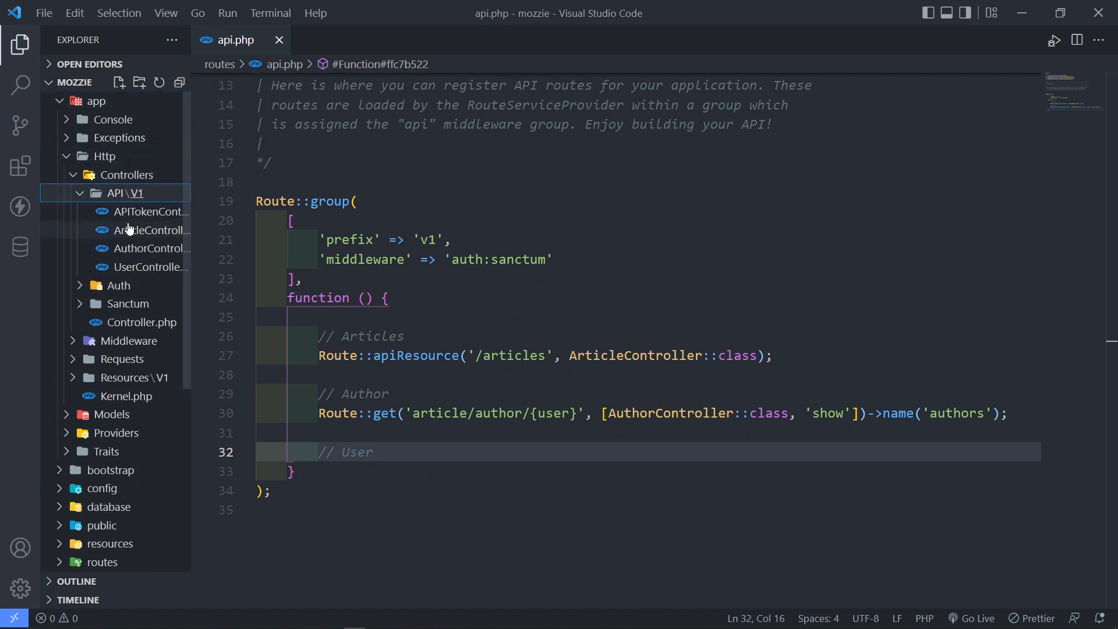
double_click(148, 266)
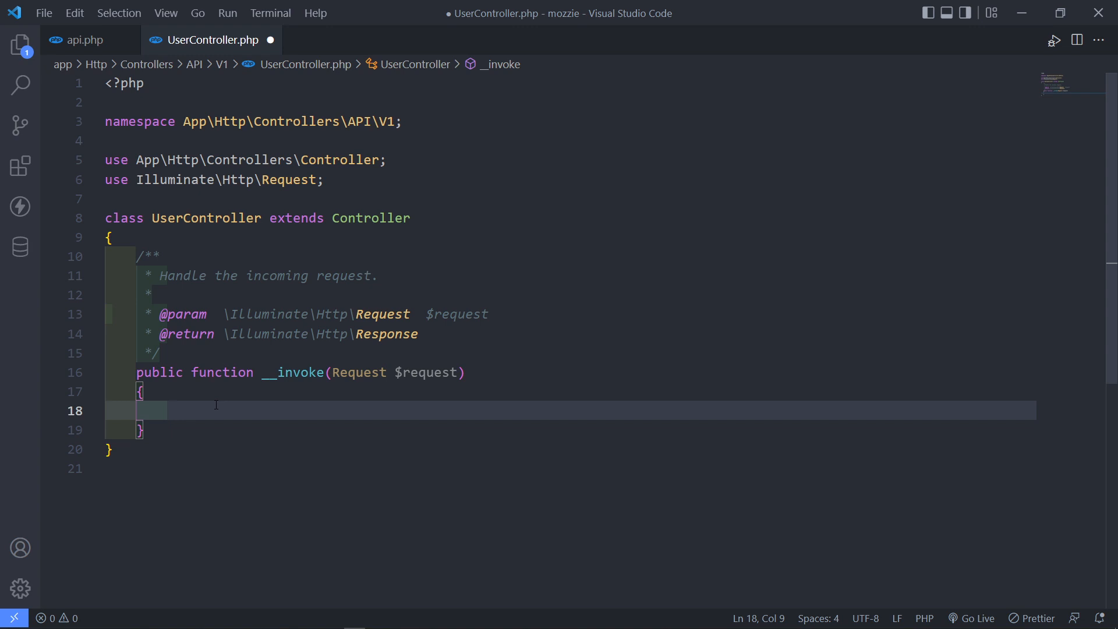
Make __invoke return UserResource::make(auth()->user()), importing UserResource.
text(return)
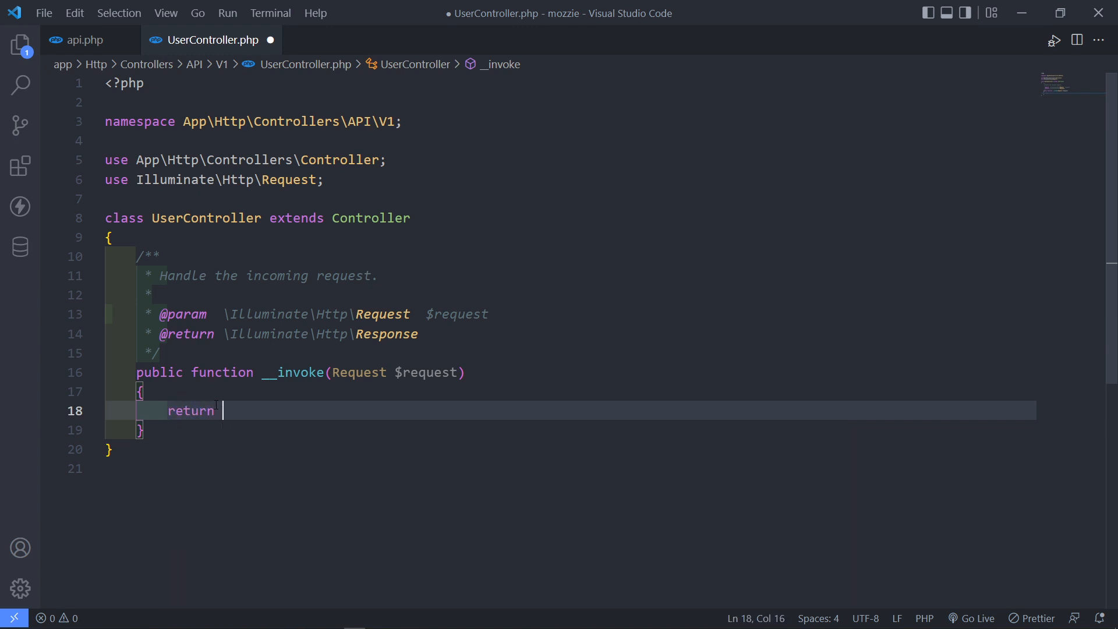
text(UserResource)
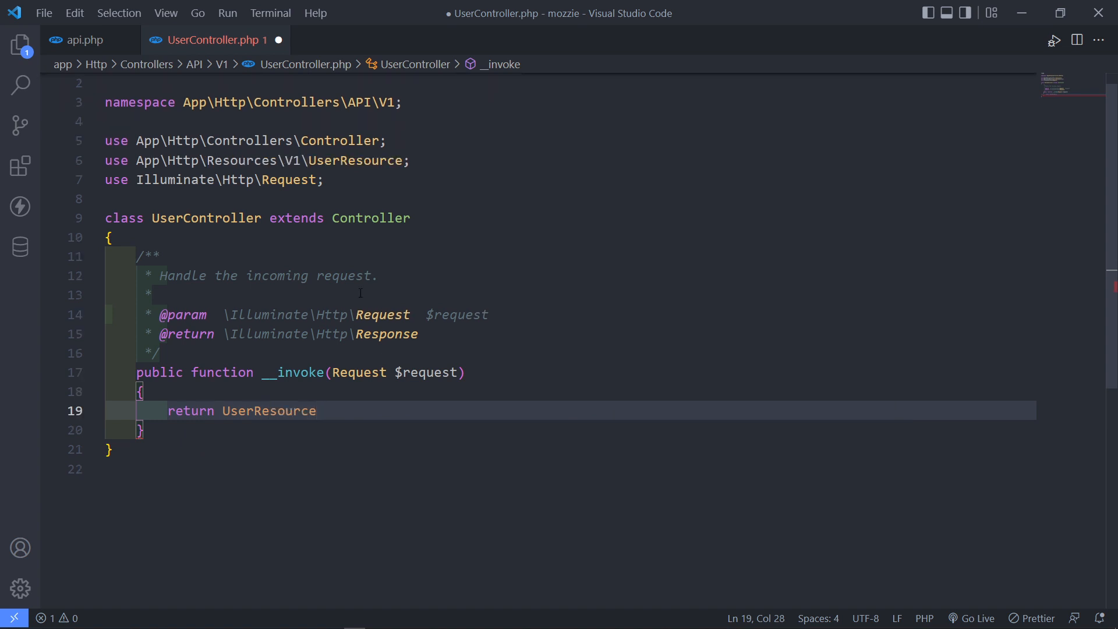
click(316, 410)
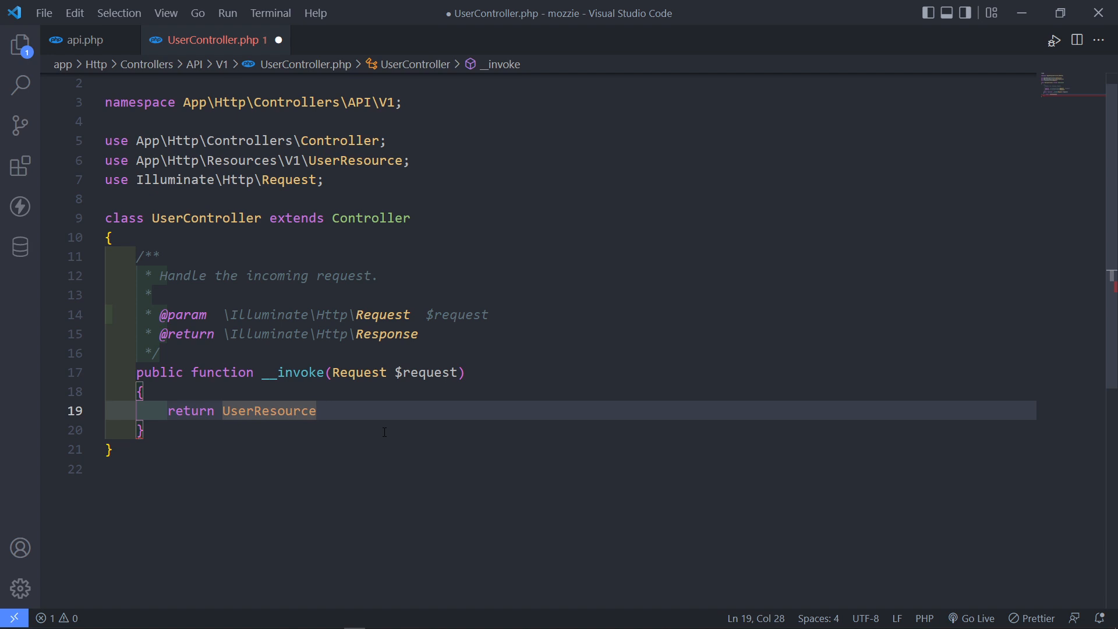
text(::mae)
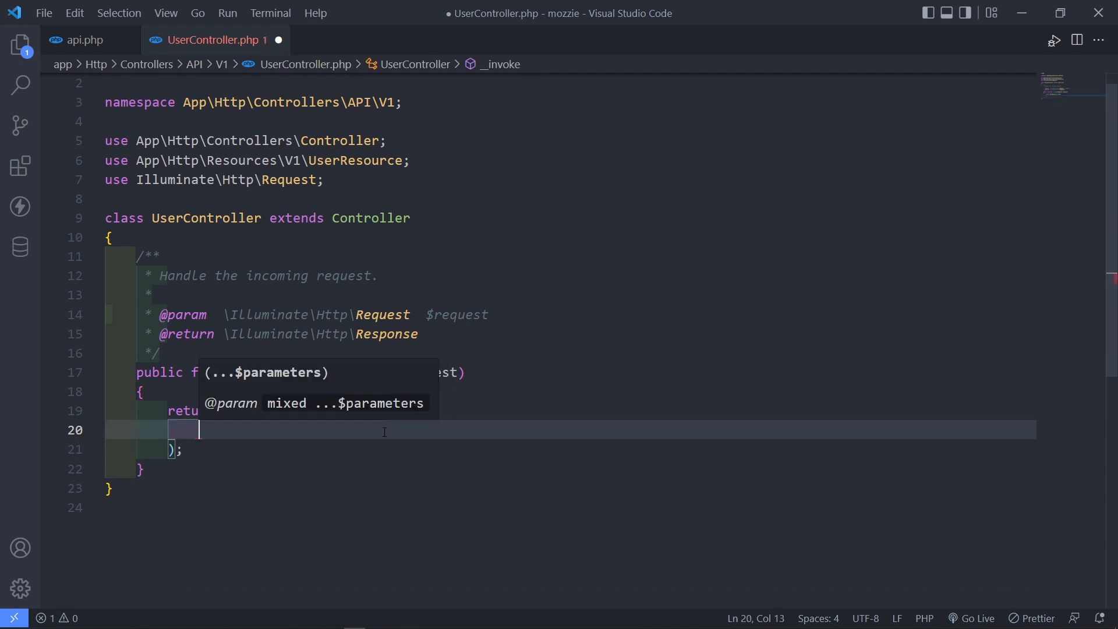
text(auth()
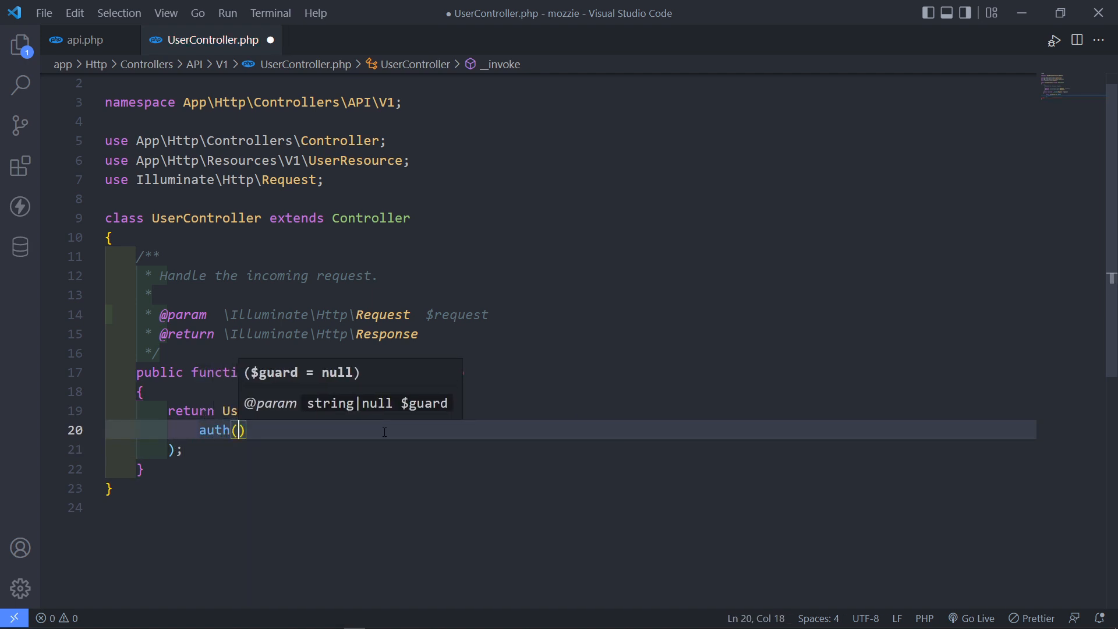
text(->user()
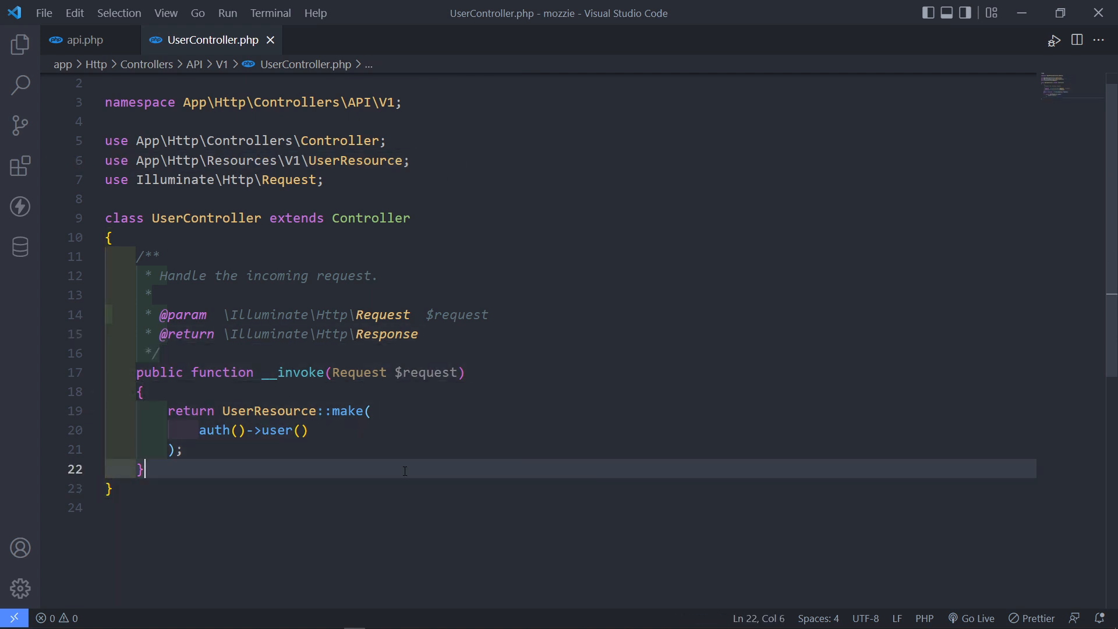
Add Route::get('/user', UserController::class); below the // User comment in api.php.
click(84, 39)
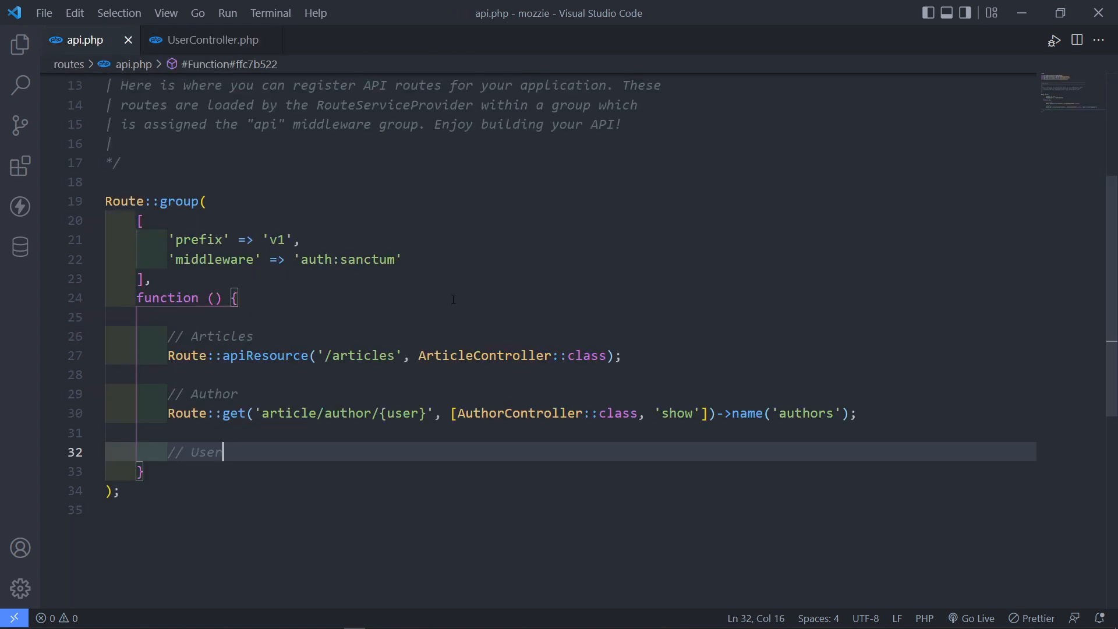
key(enter)
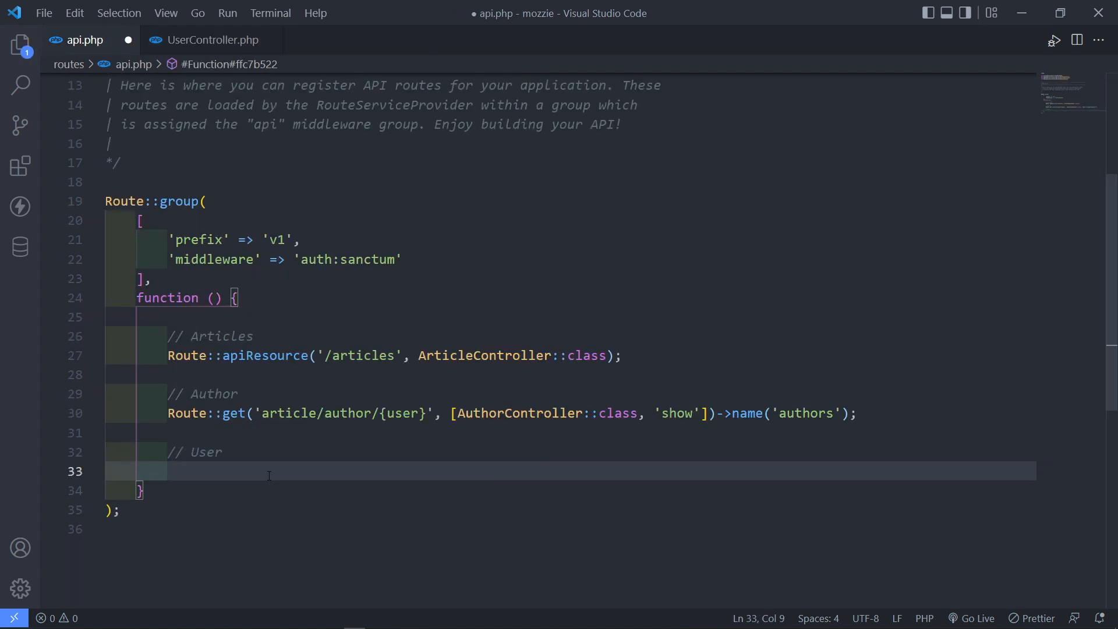
text(Route::get()
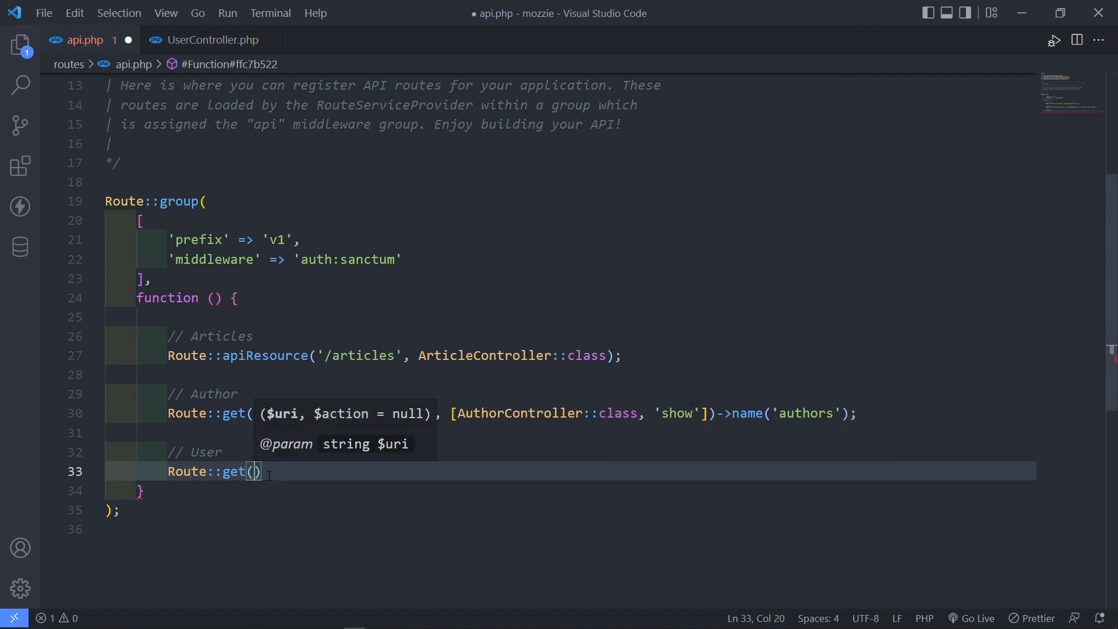
text('/')
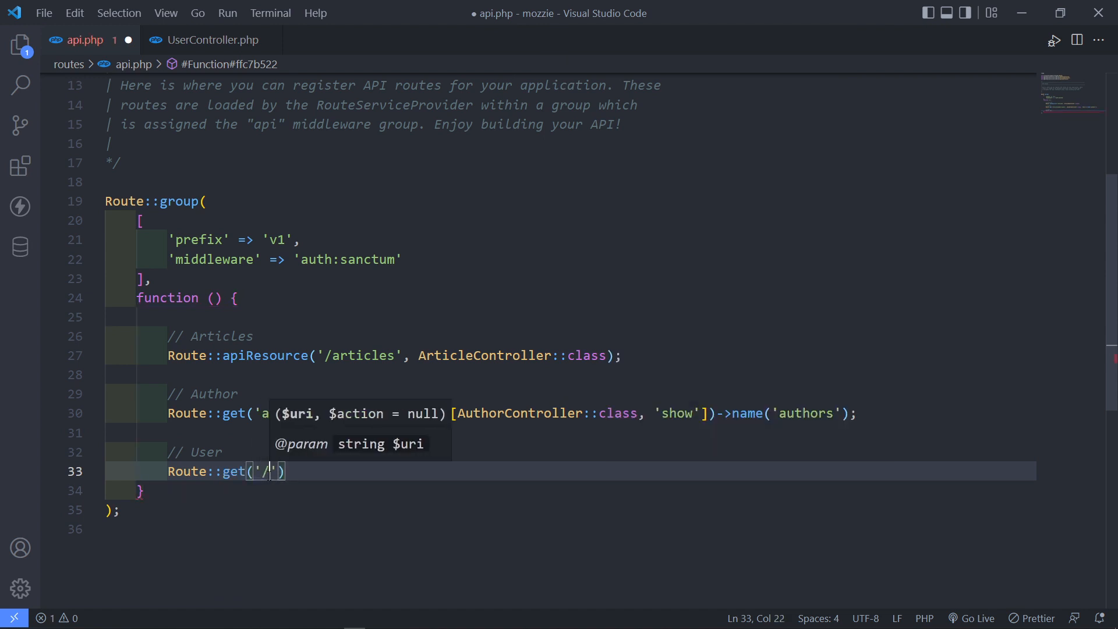
text(user)
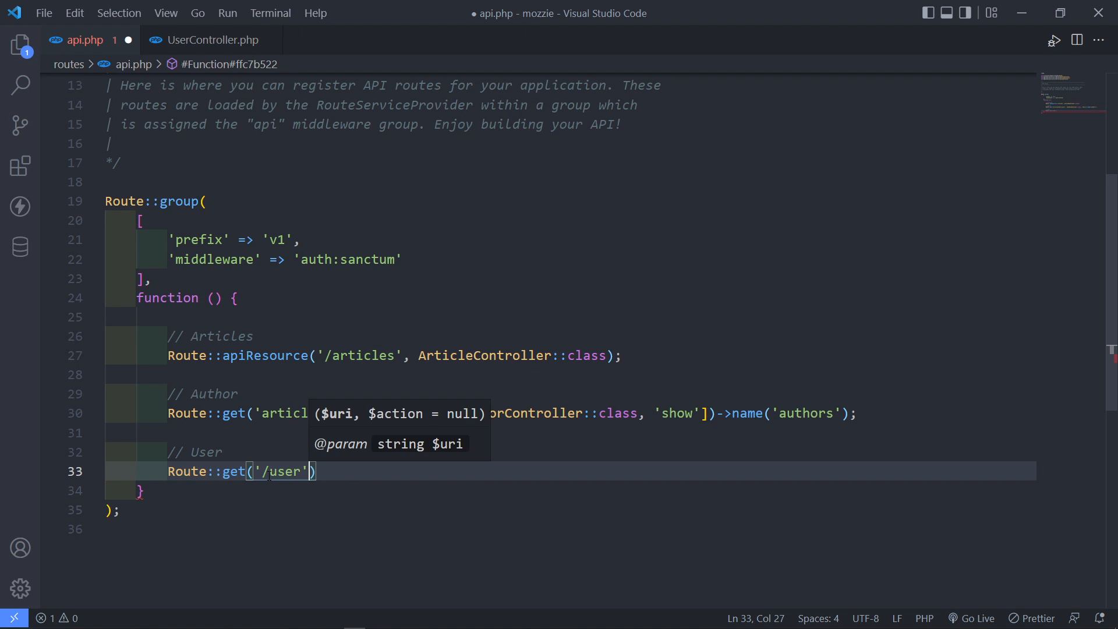
text(,)
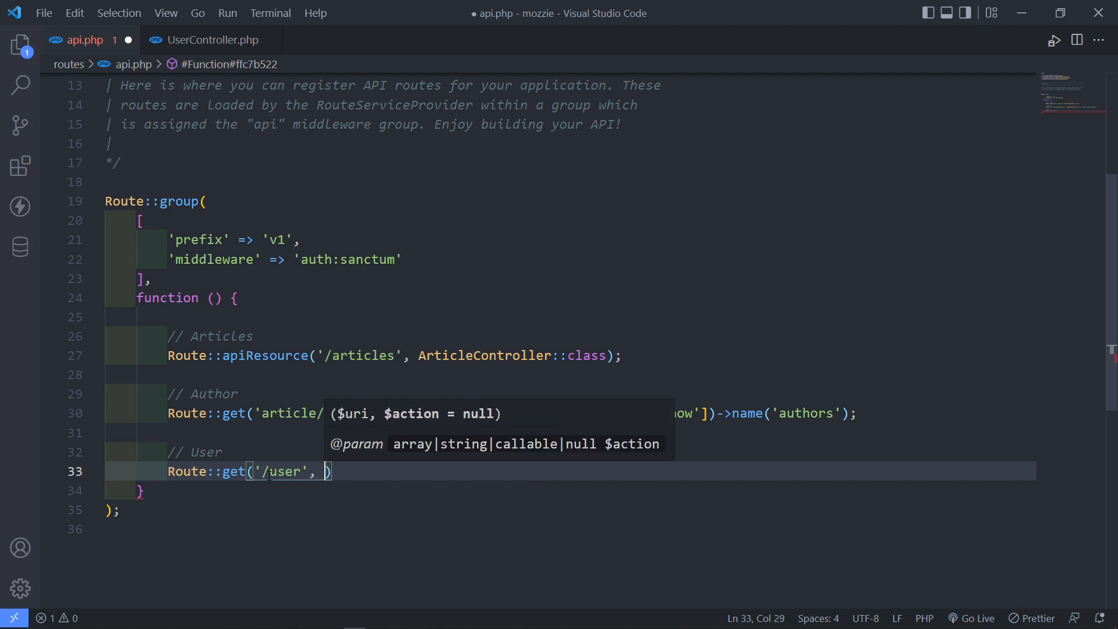
text(UserController::class)
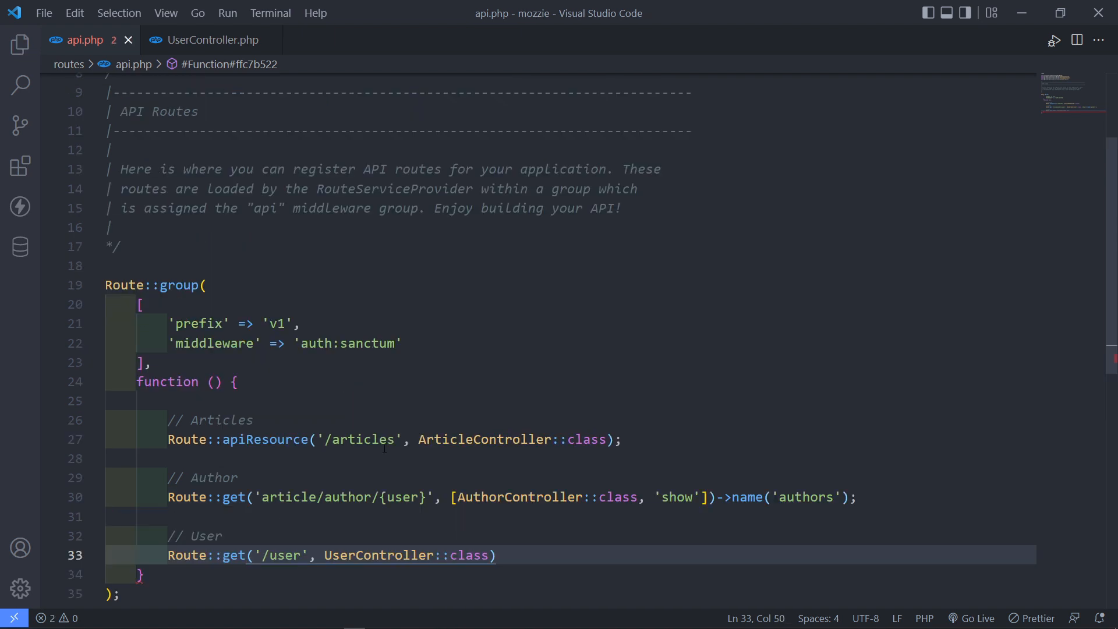
scroll(down, 3)
text(;)
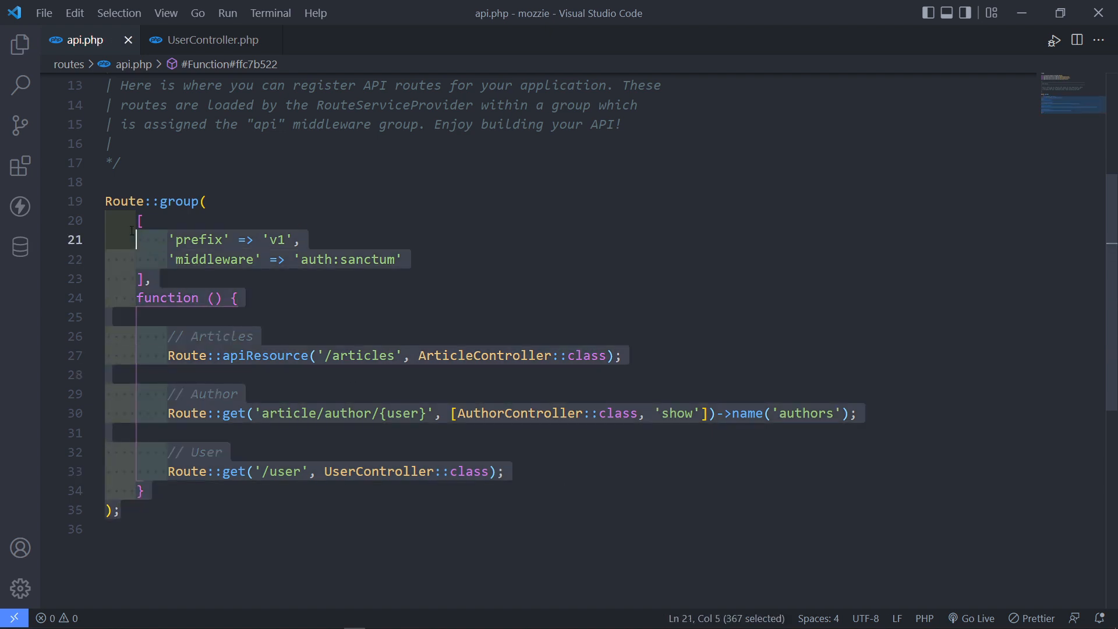
click(542, 239)
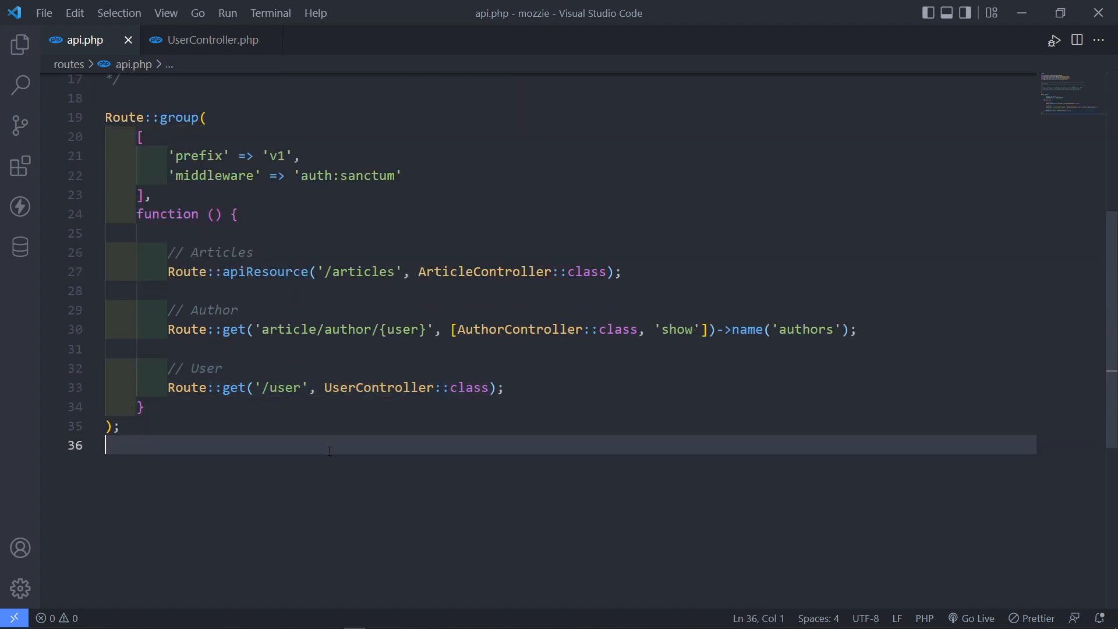
text(a)
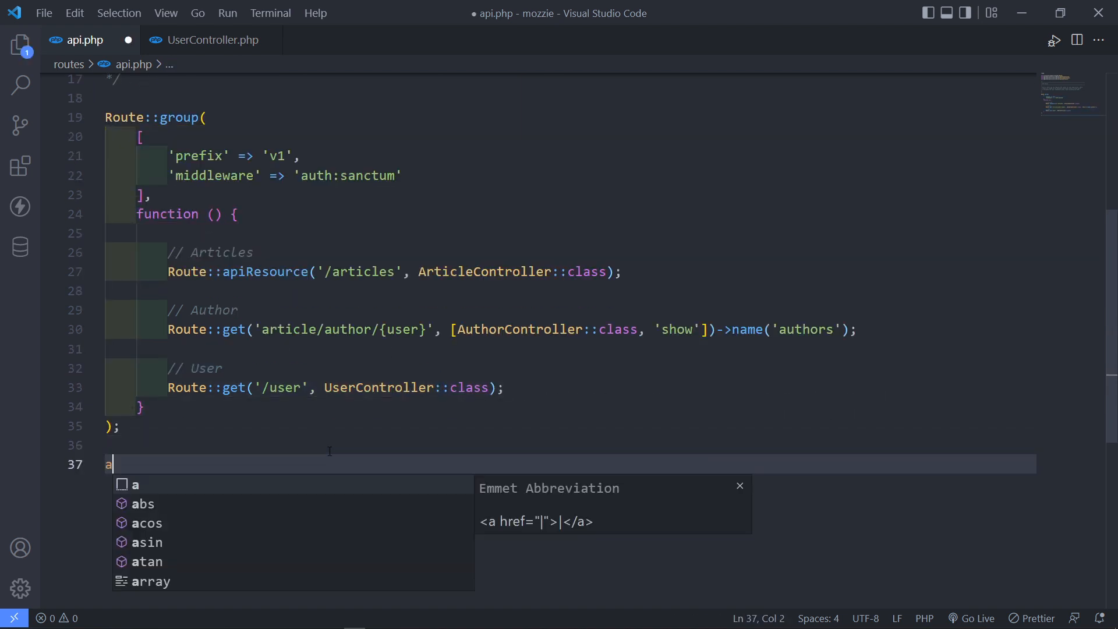
text(xios.)
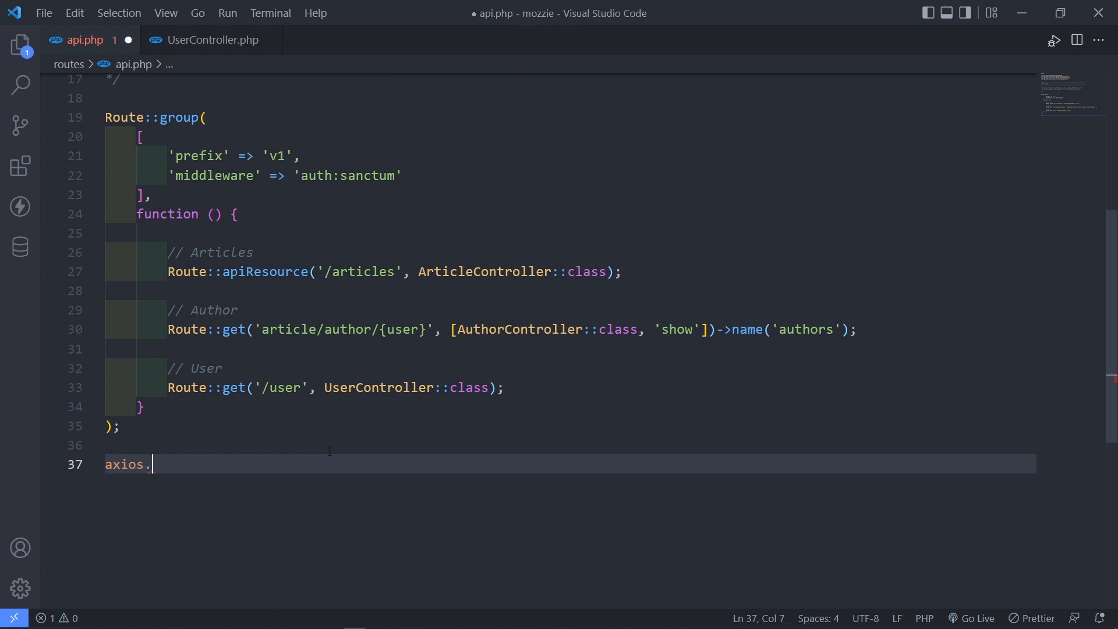
text(get()
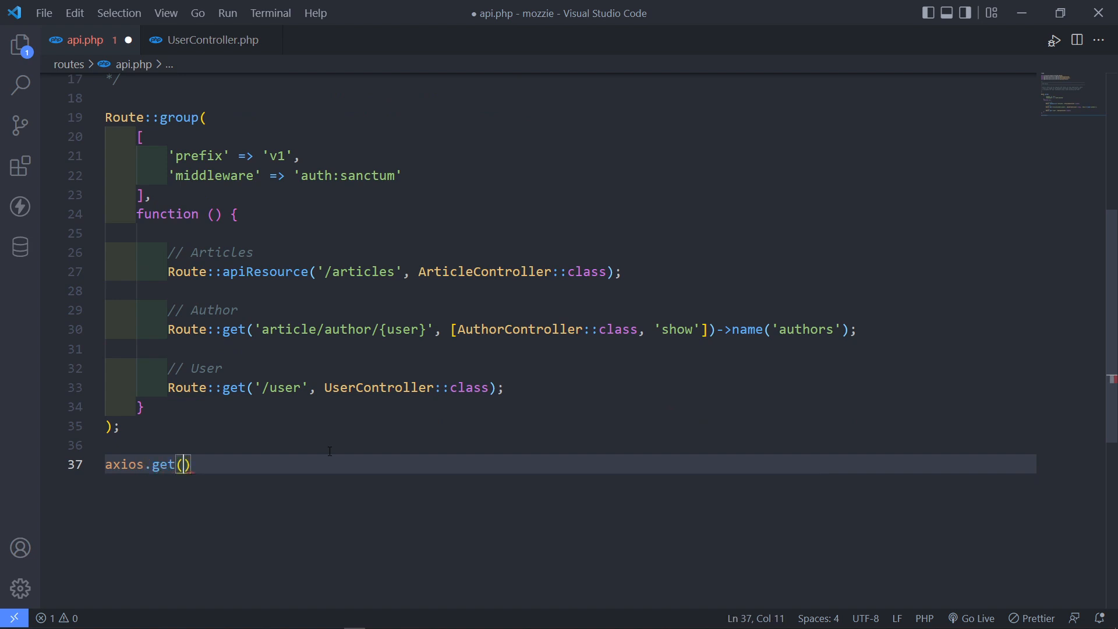
text(/api/)
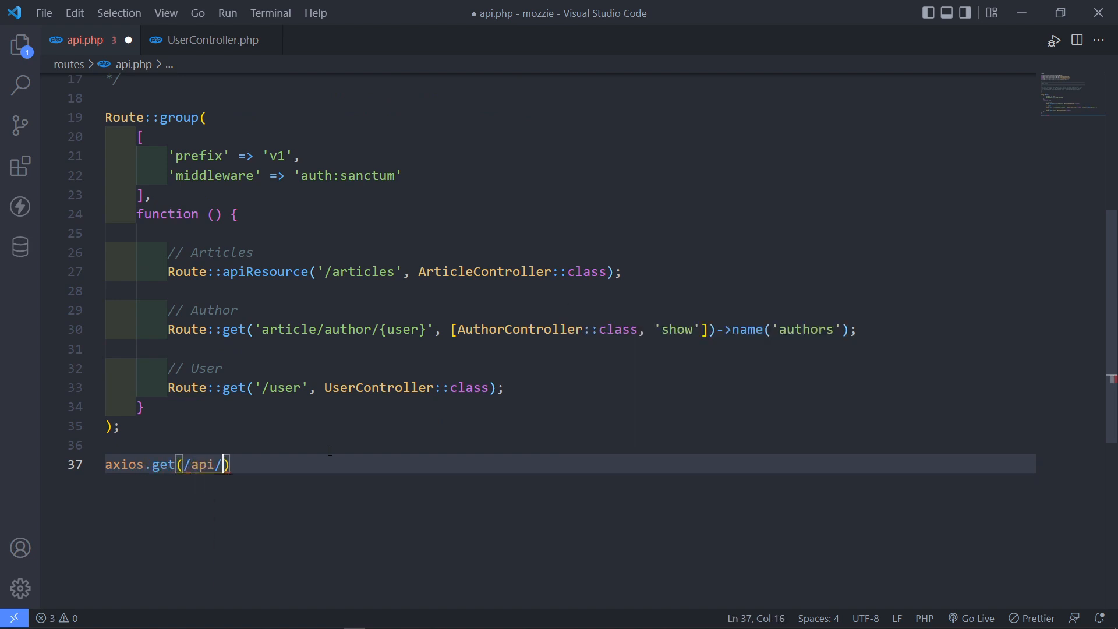
text(v1/)
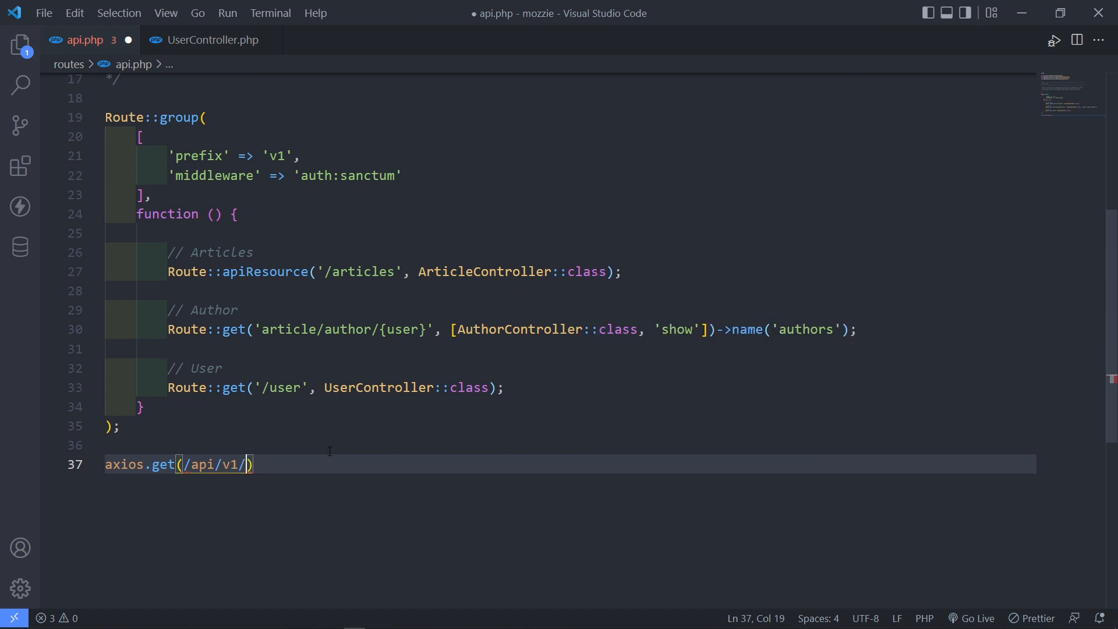
text(users)
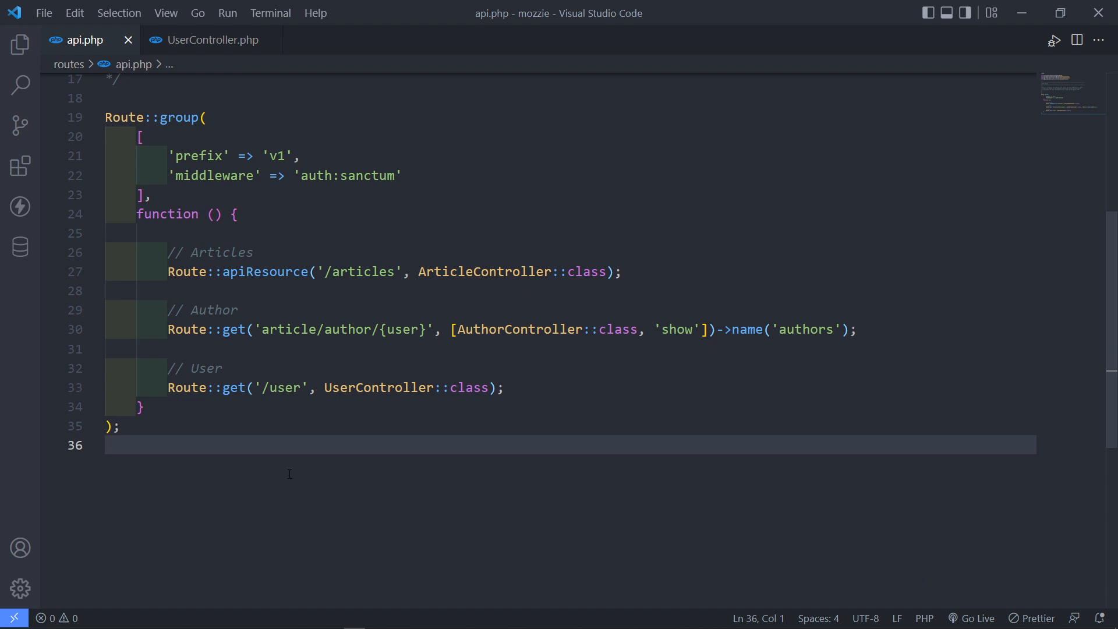
click(107, 444)
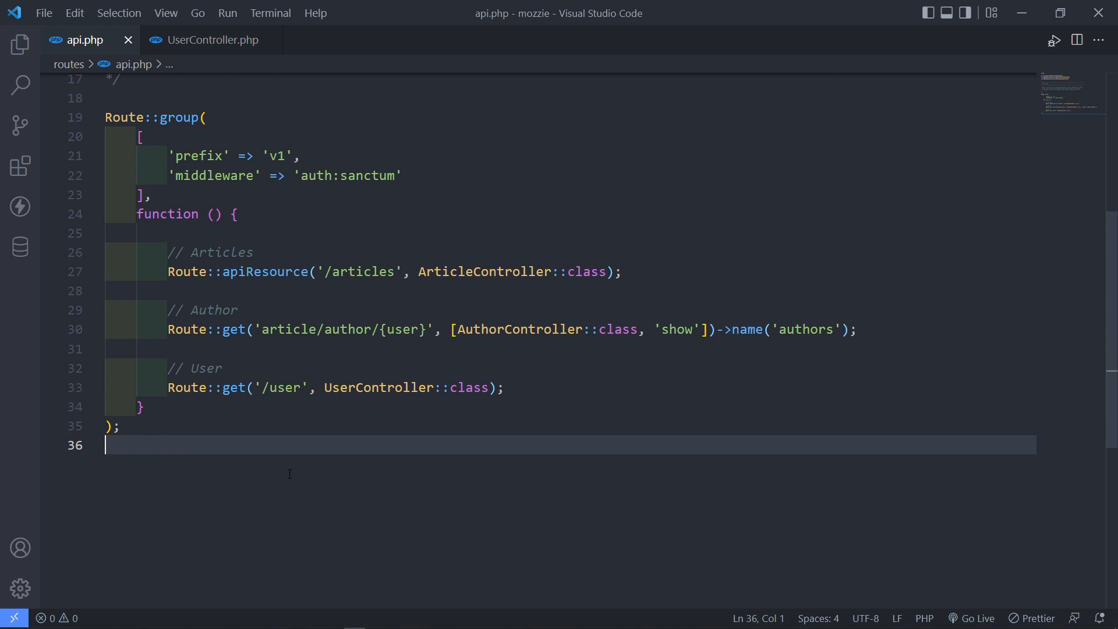